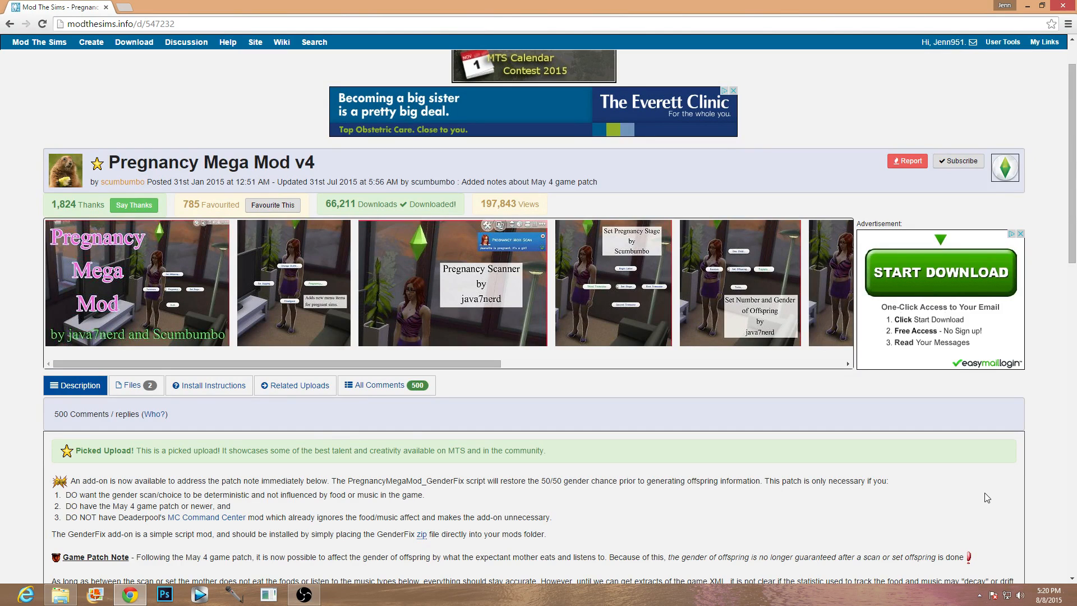
mouse_move(677, 521)
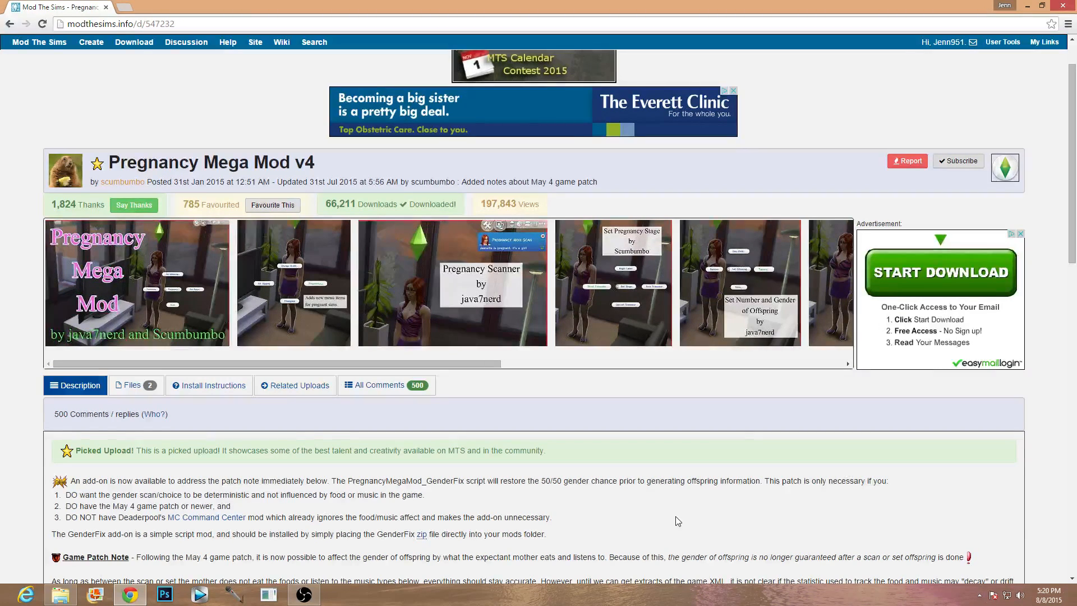
mouse_move(667, 518)
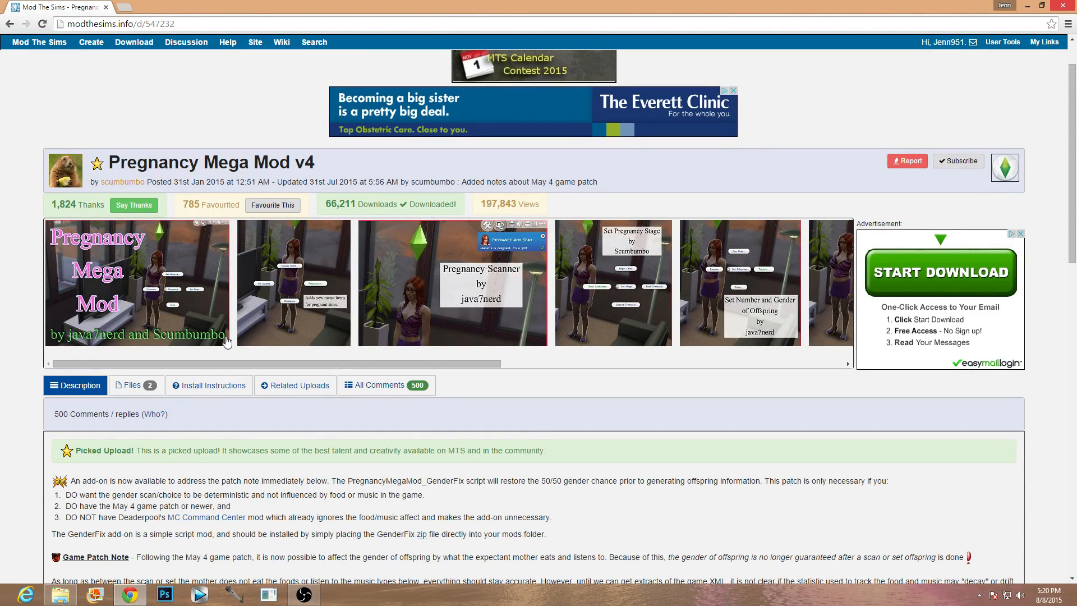
mouse_move(465, 334)
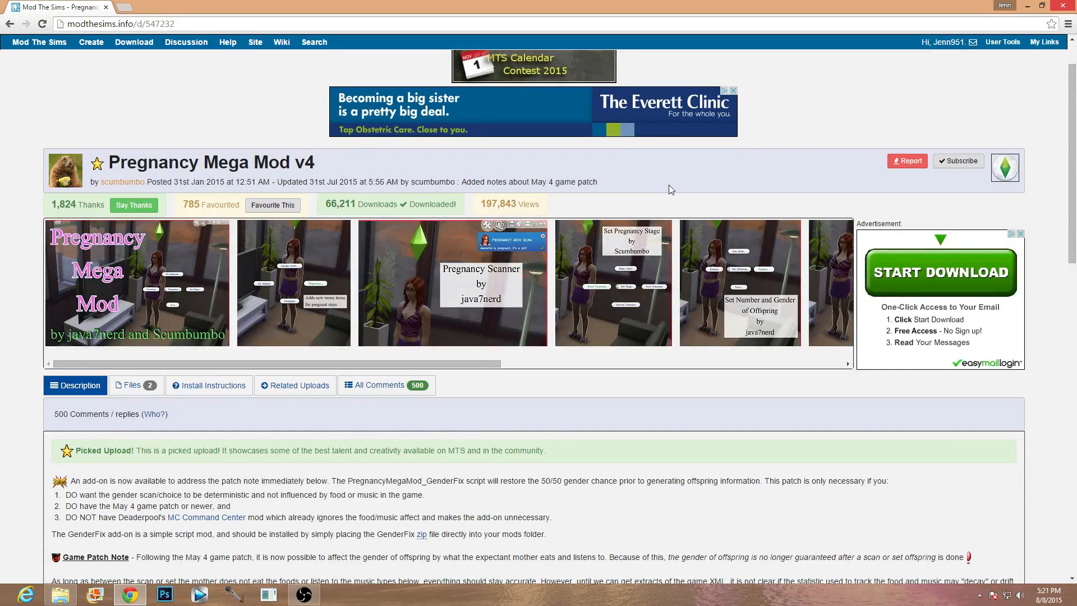
mouse_move(397, 347)
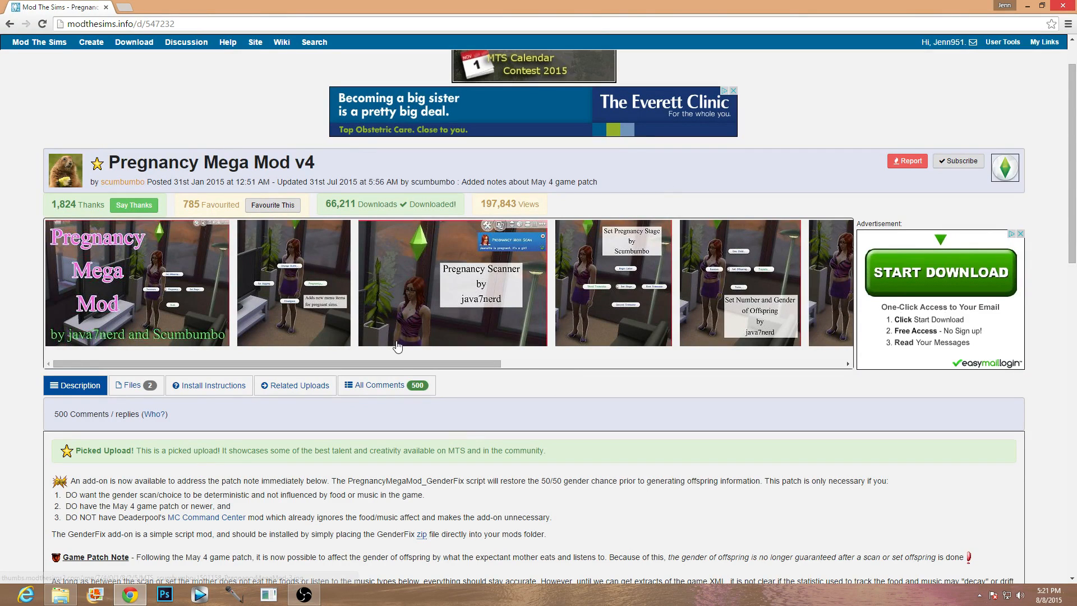
mouse_move(563, 445)
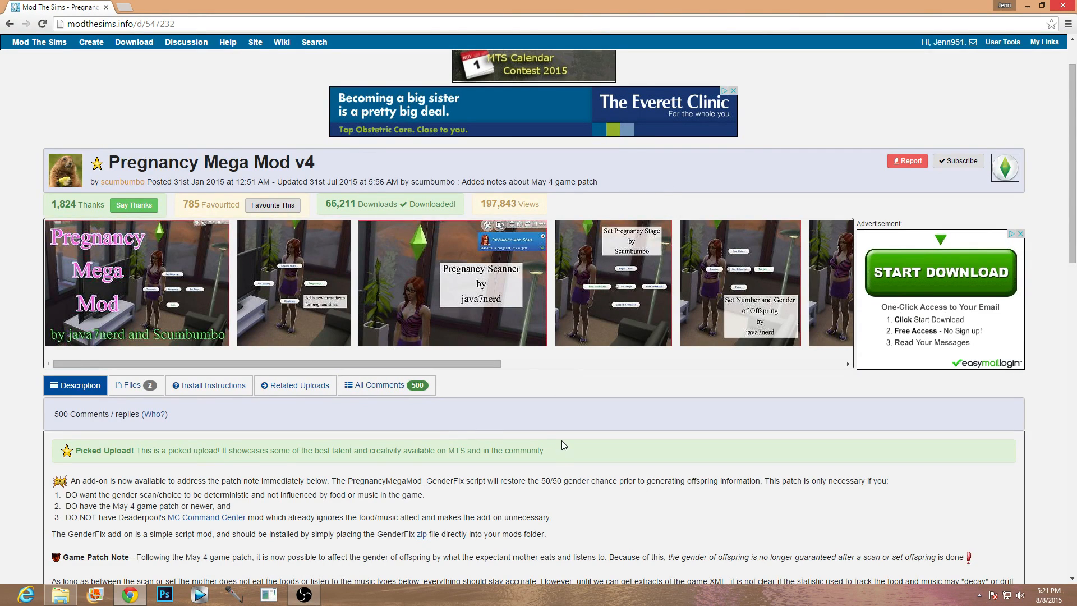
mouse_move(500, 233)
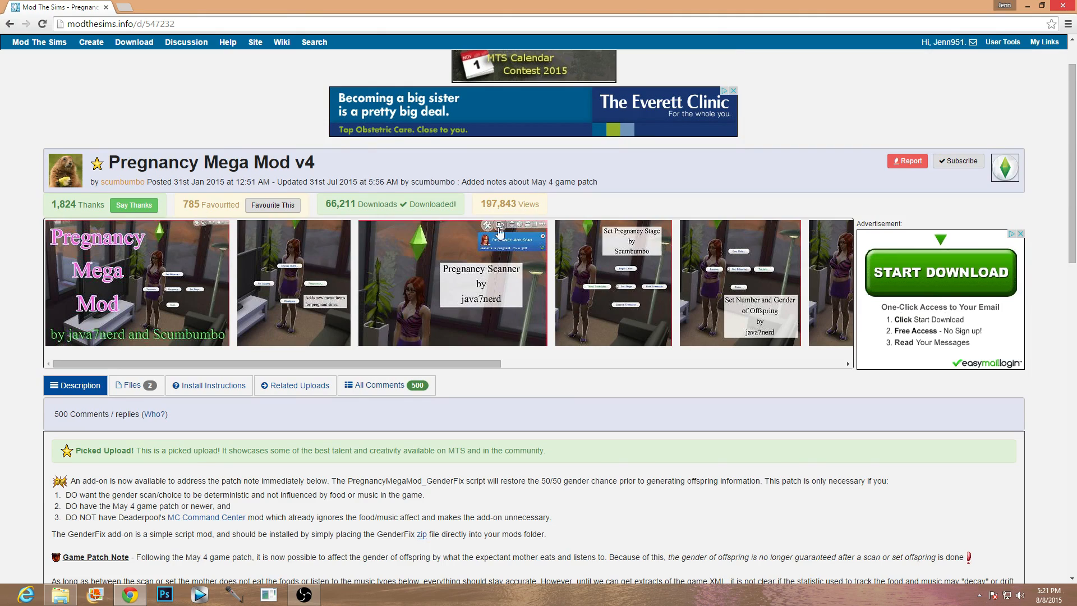
- Scroll through the Pregnancy Mega Mod page on Mod The Sims
scroll(down, 3)
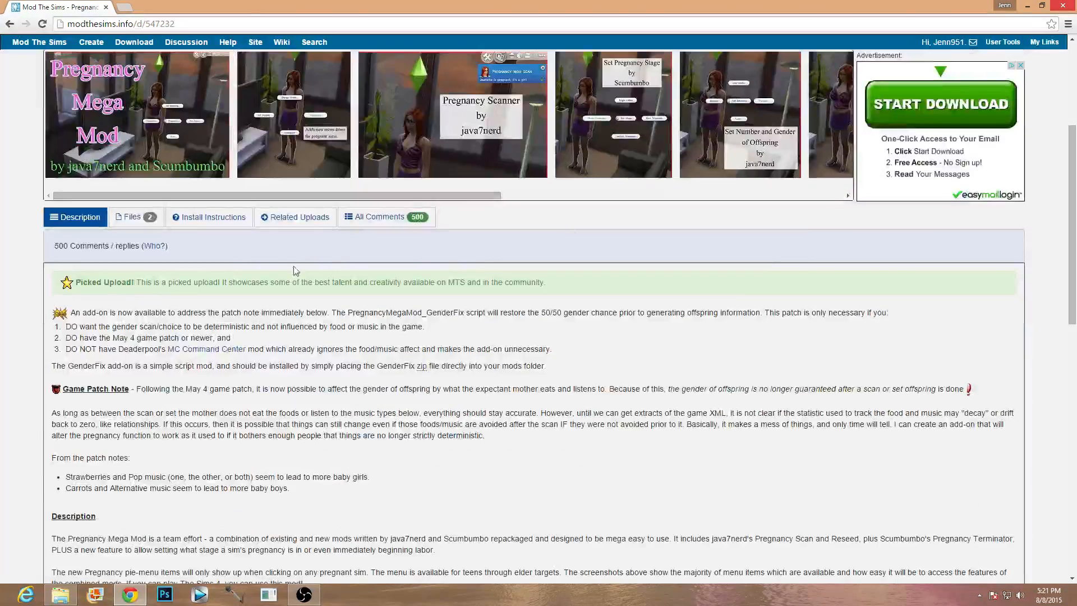
scroll(up, 3)
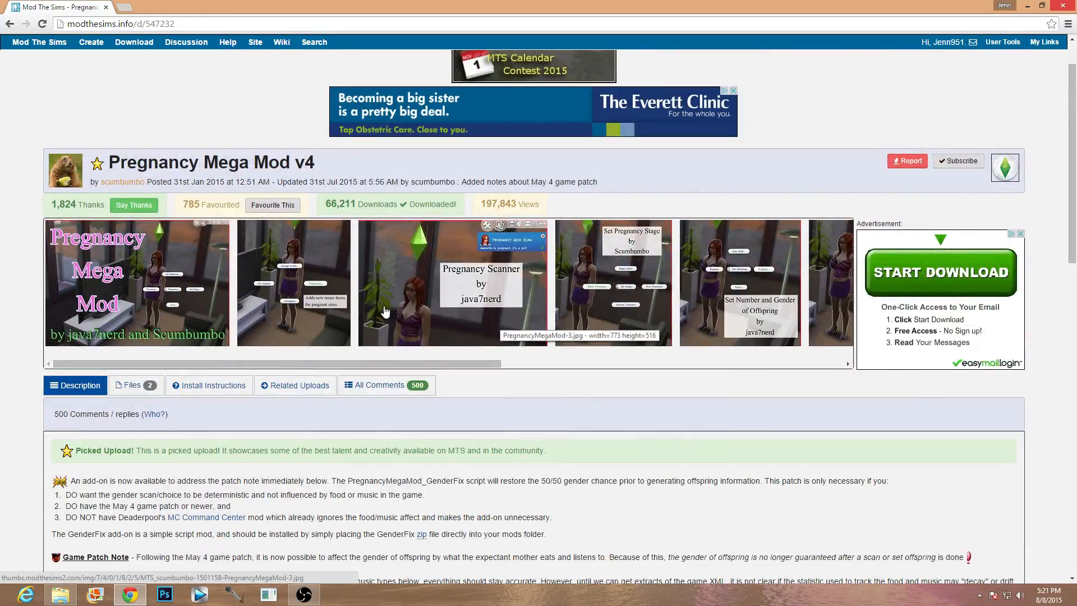
scroll(down, 3)
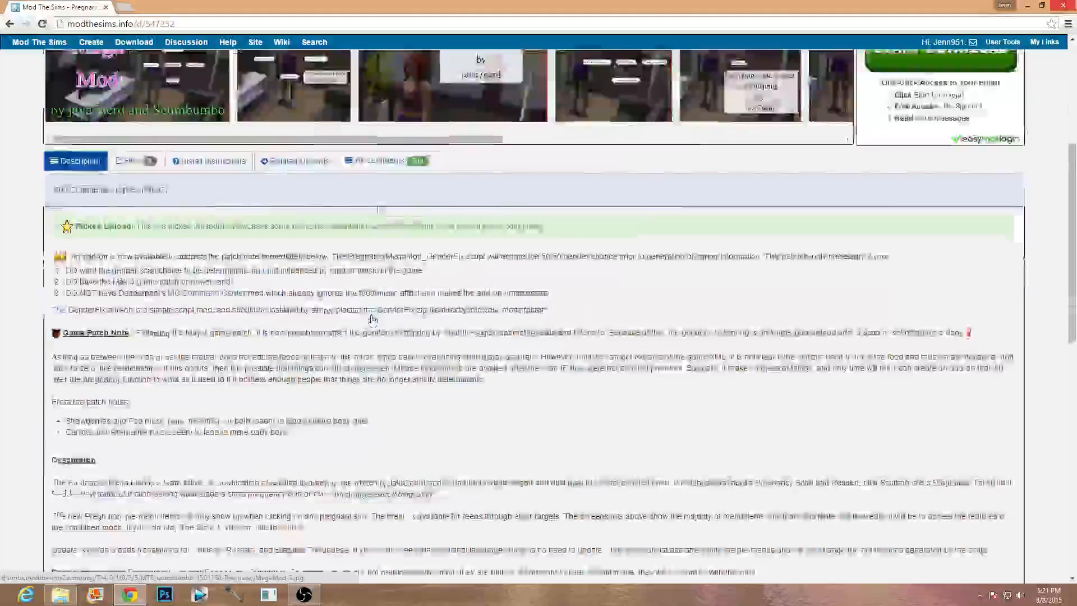
scroll(up, 3)
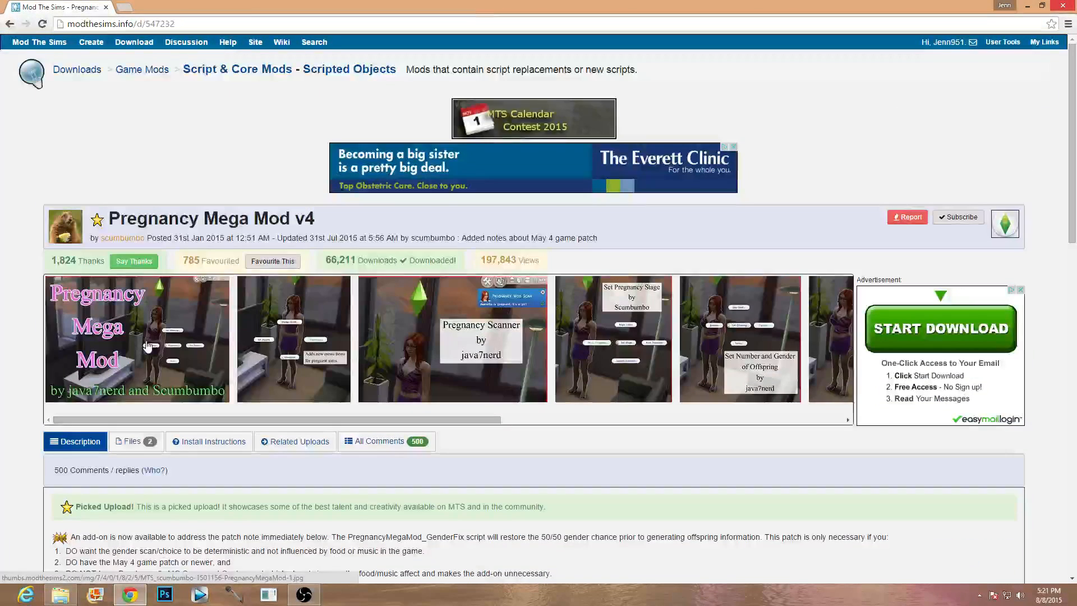
mouse_move(150, 345)
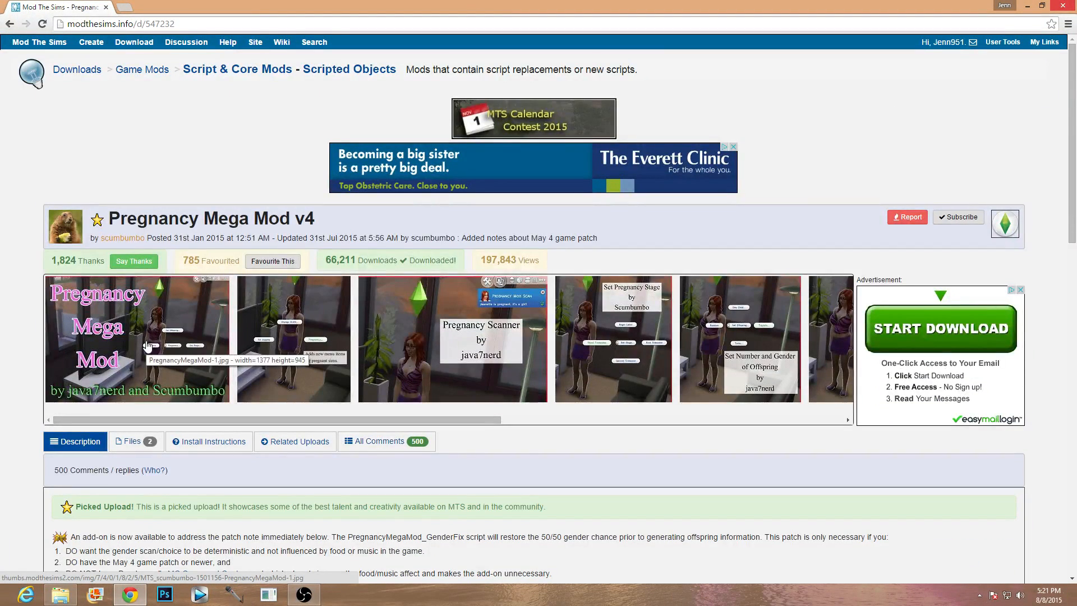
mouse_move(268, 382)
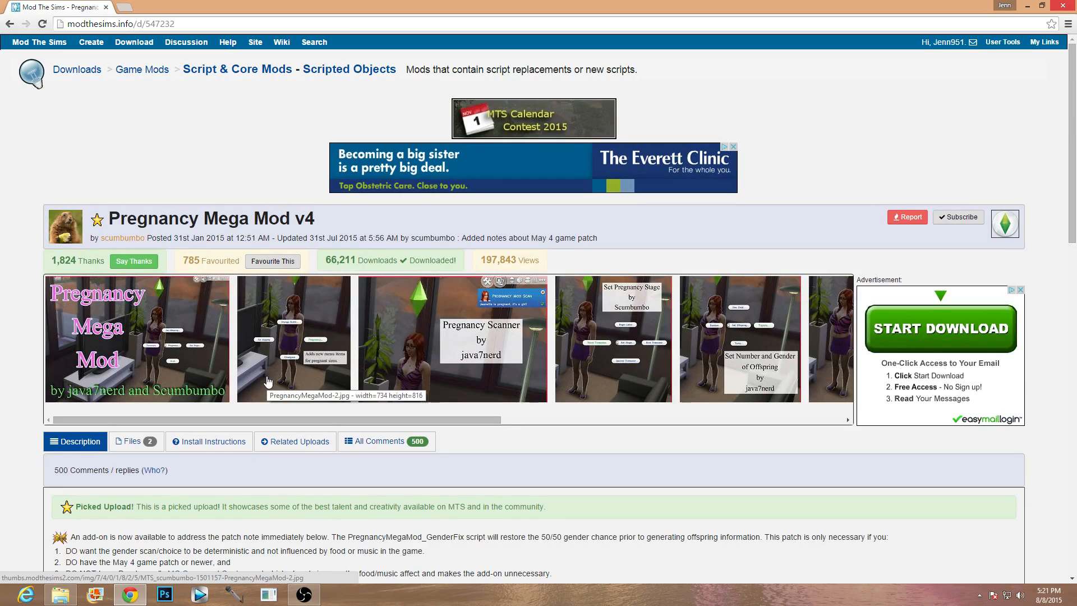
scroll(down, 3)
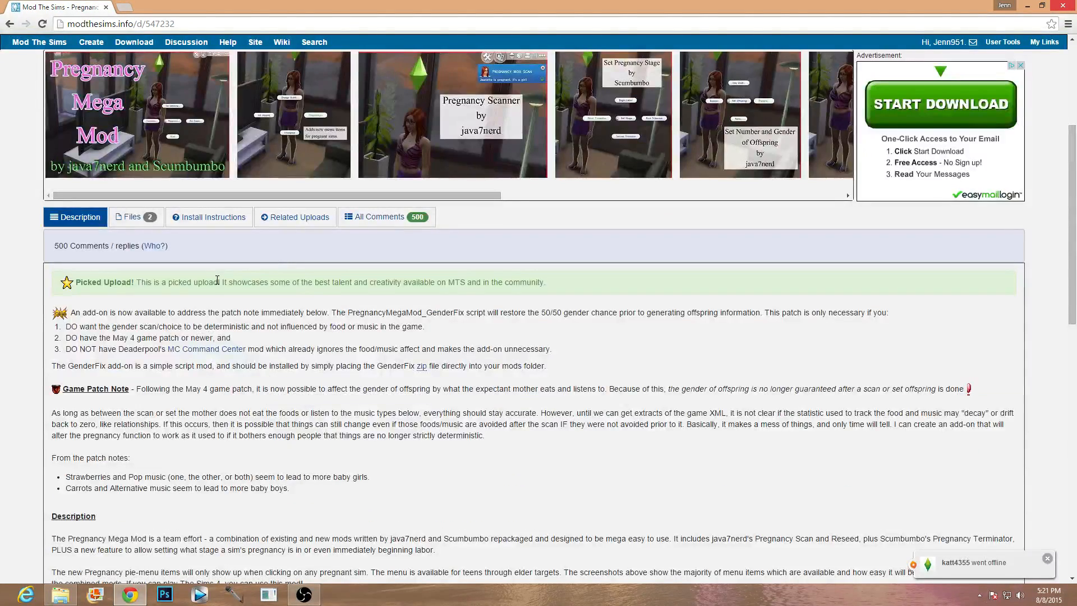
scroll(down, 3)
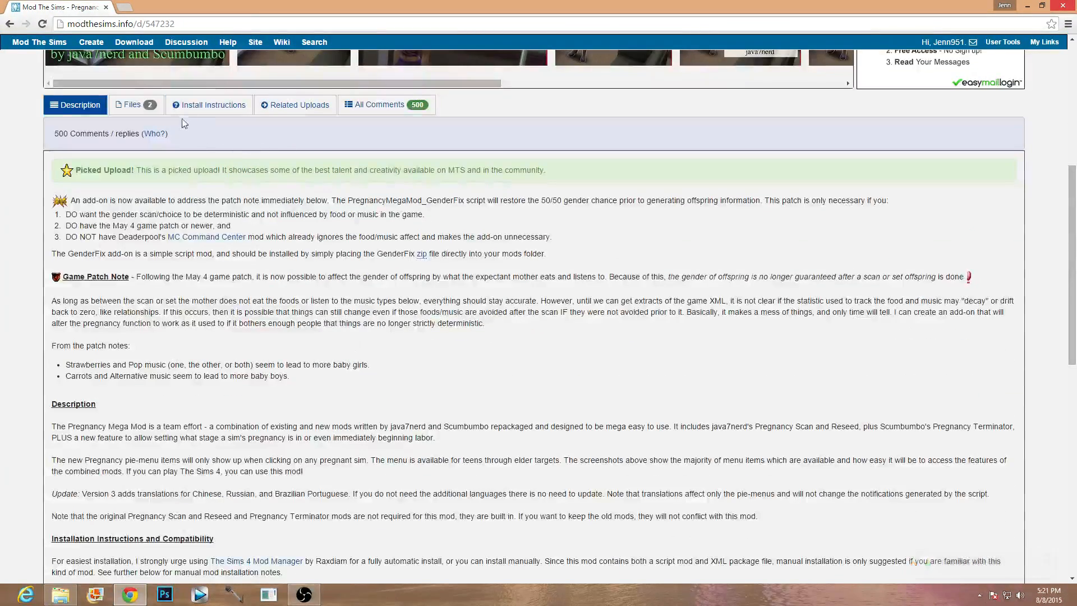
click(213, 104)
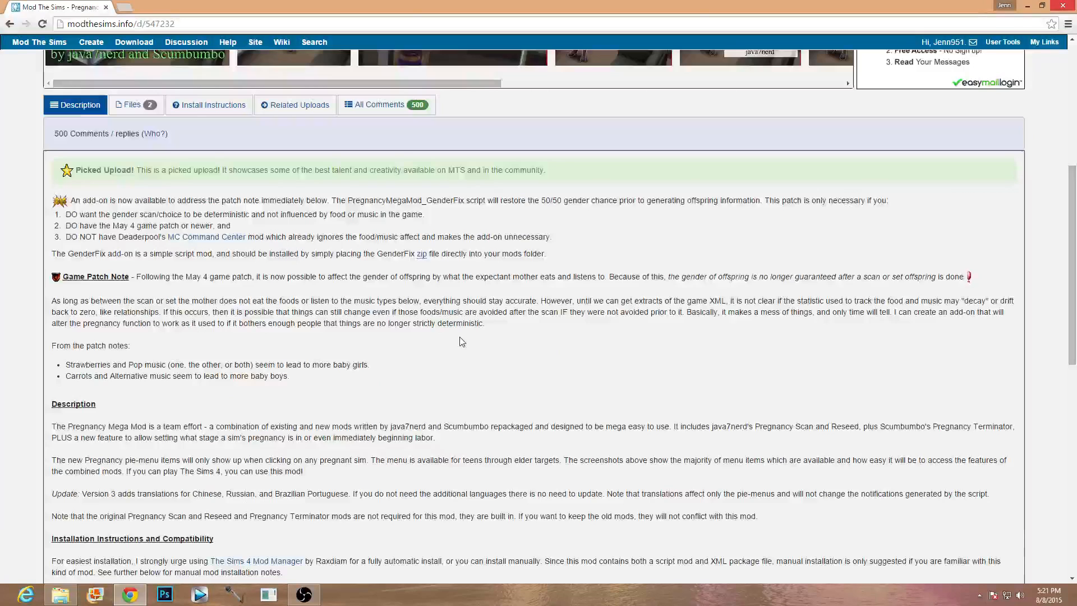
scroll(down, 3)
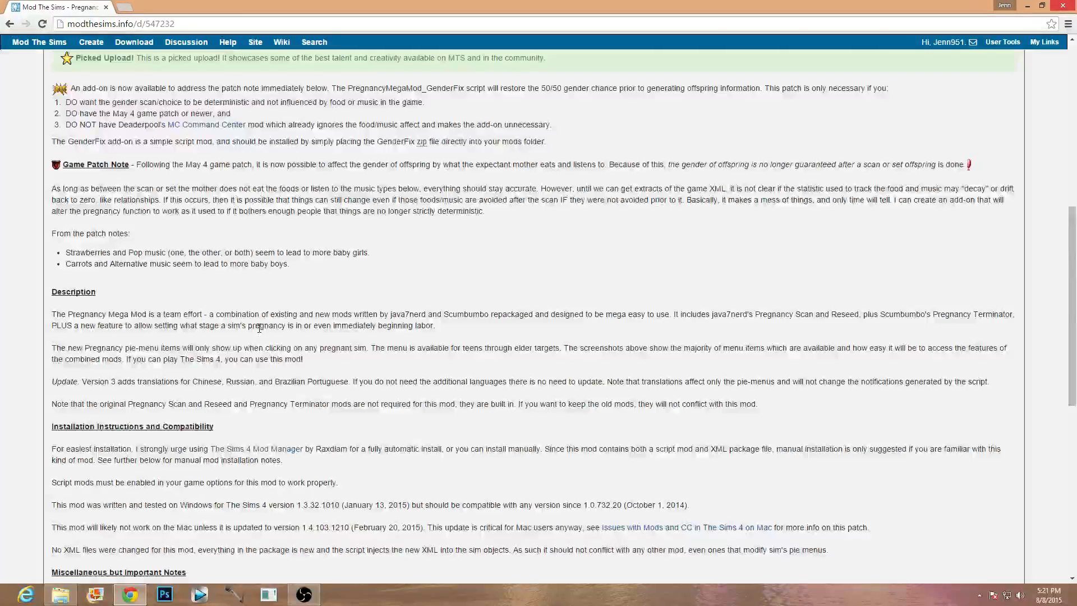
scroll(up, 3)
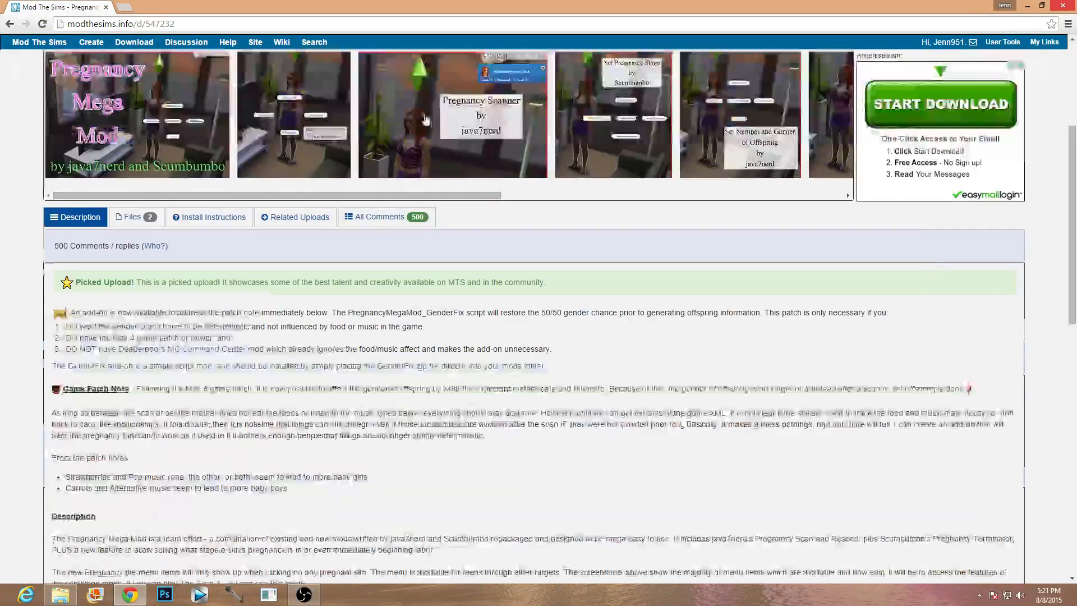
scroll(down, 3)
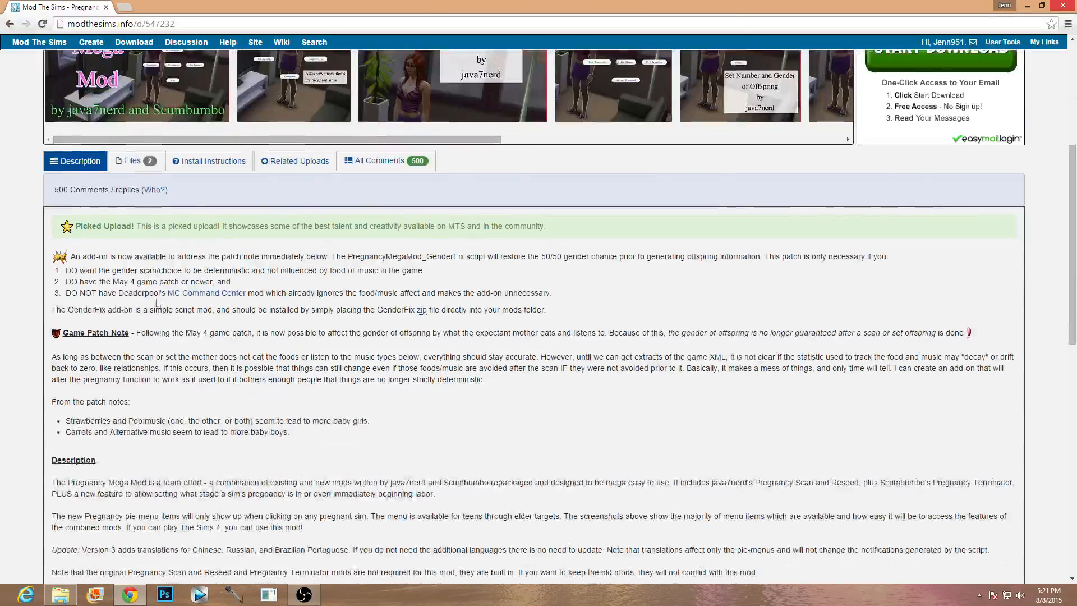
scroll(up, 3)
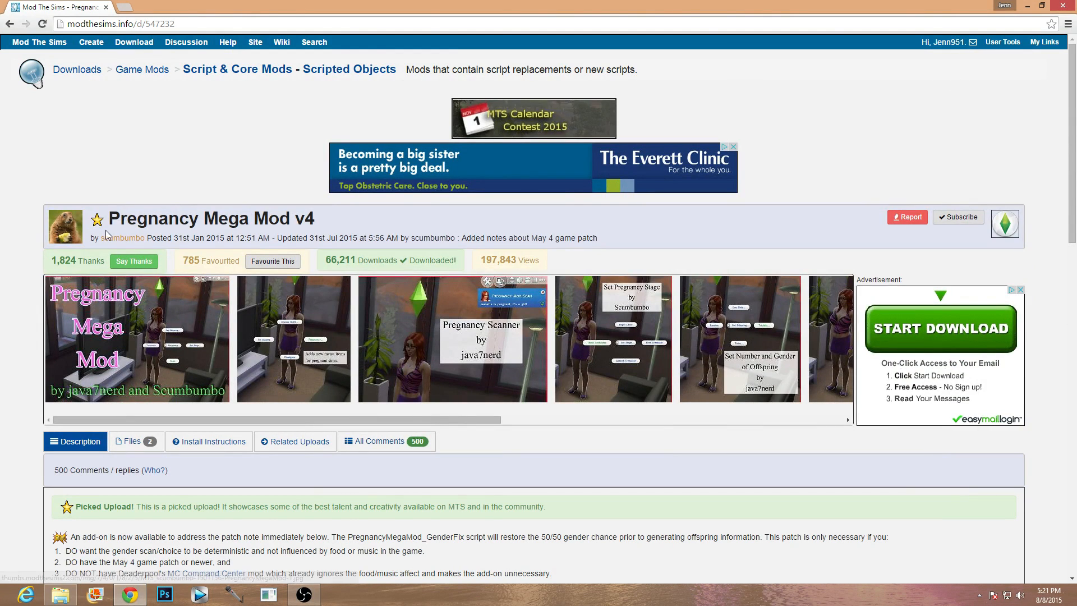
mouse_move(284, 286)
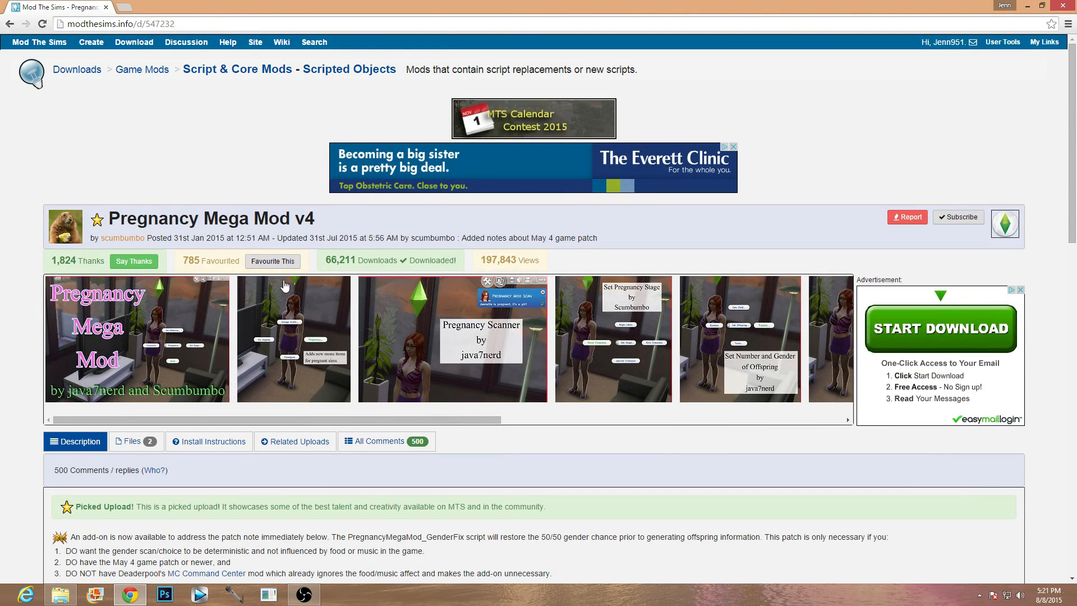
scroll(down, 3)
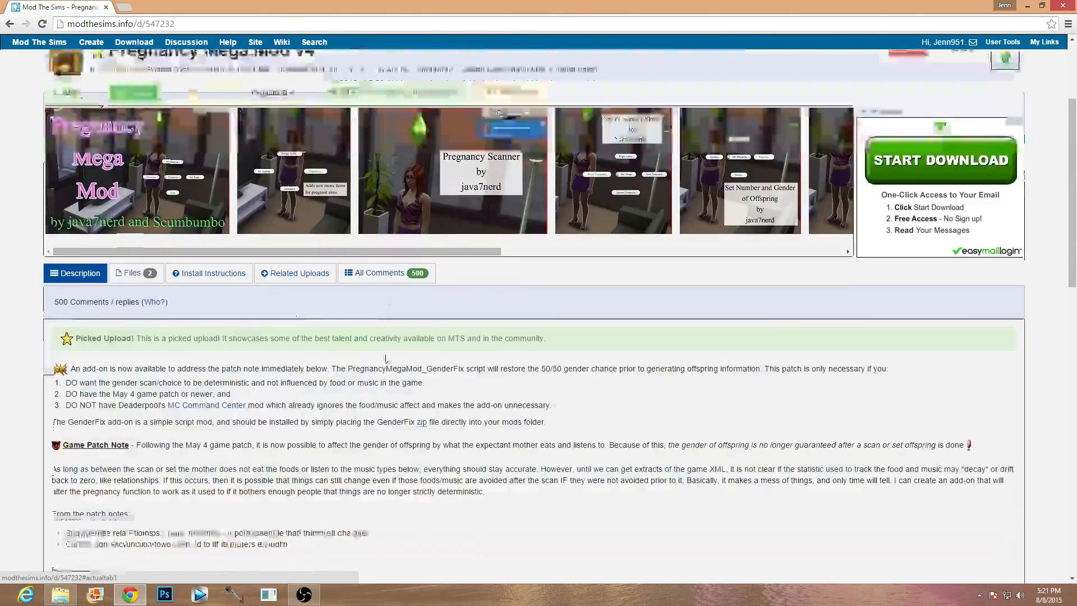
scroll(up, 3)
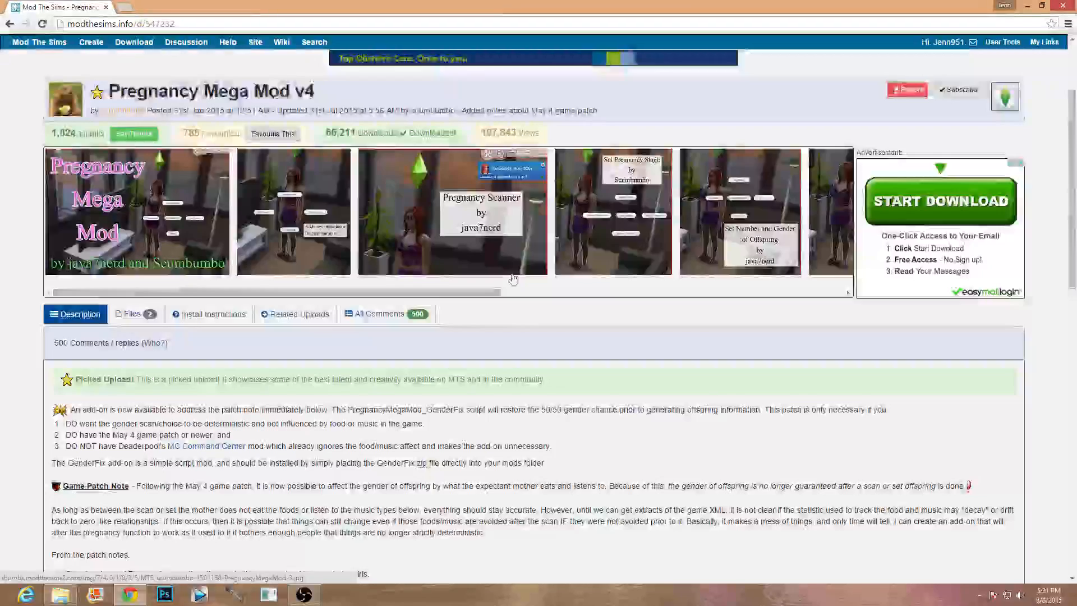
scroll(down, 3)
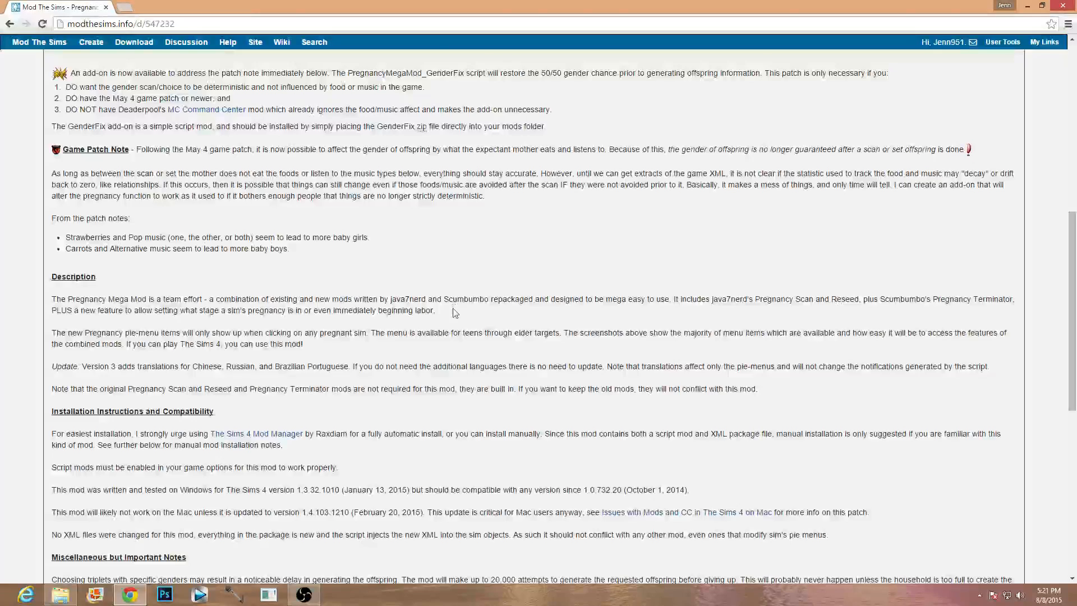
scroll(up, 3)
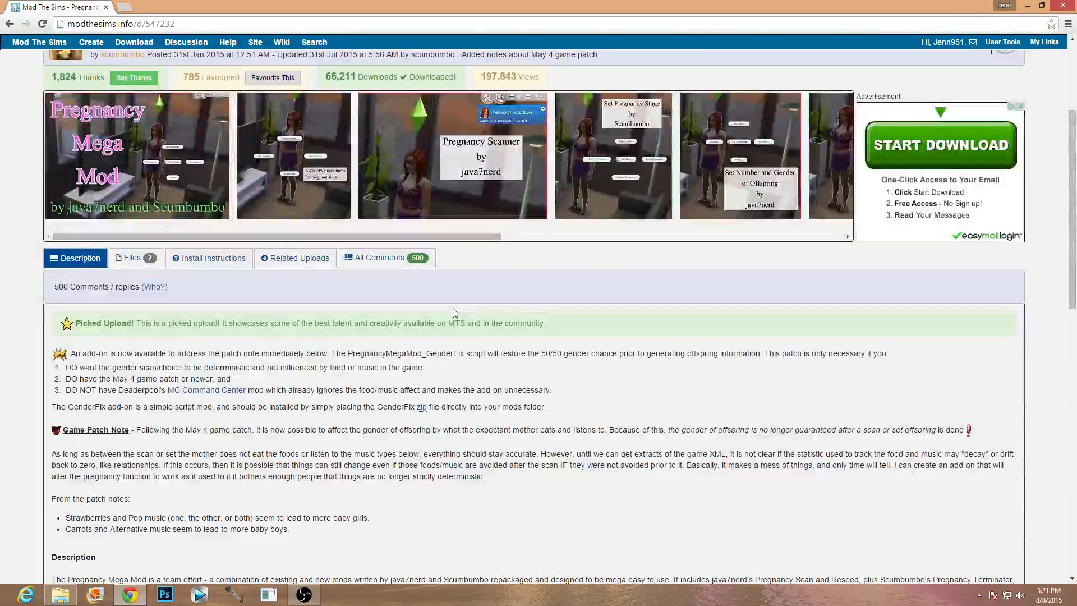
scroll(down, 3)
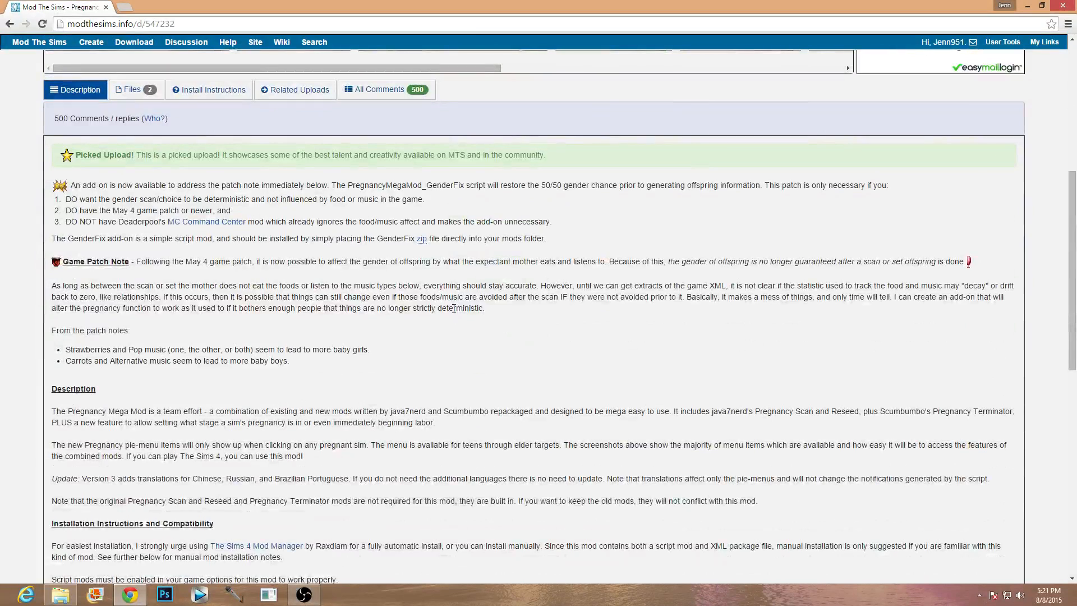
scroll(up, 3)
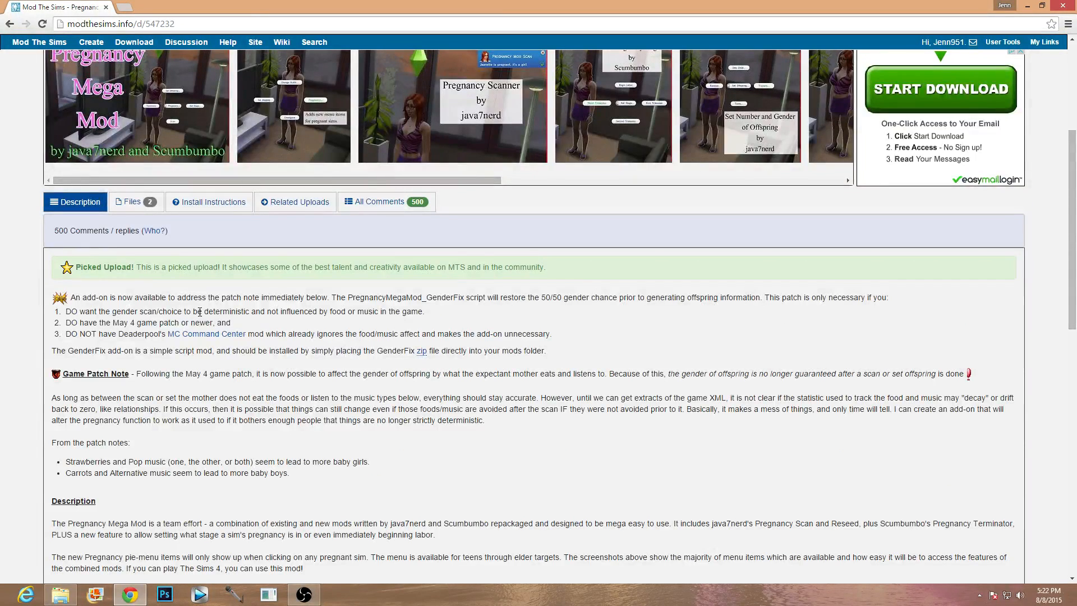
scroll(down, 3)
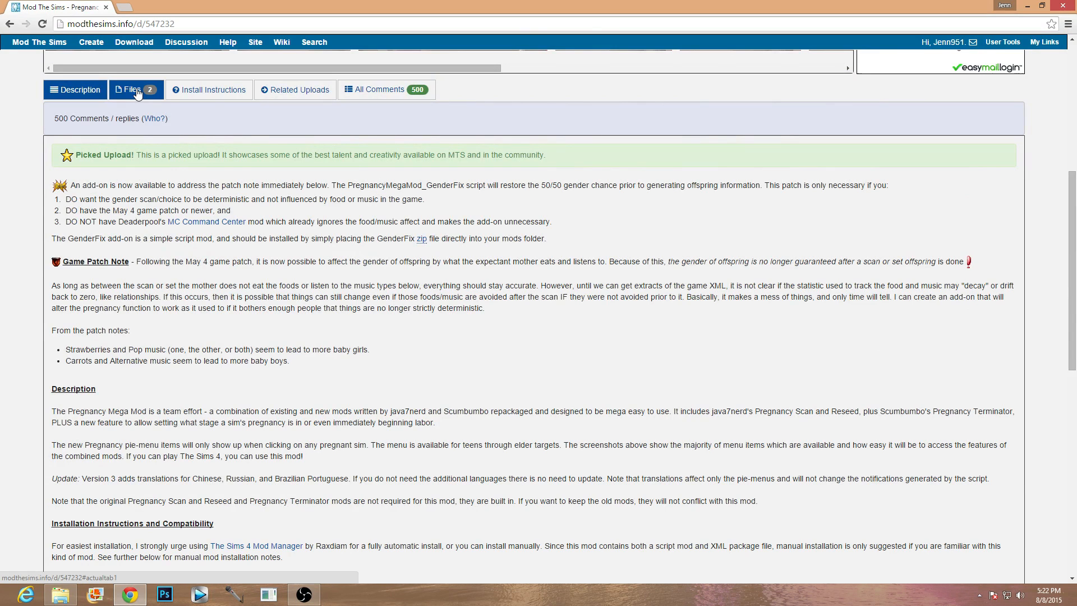
- From the Files list, download the GenderFix and v4 zips, then open the GenderFix archive
click(136, 89)
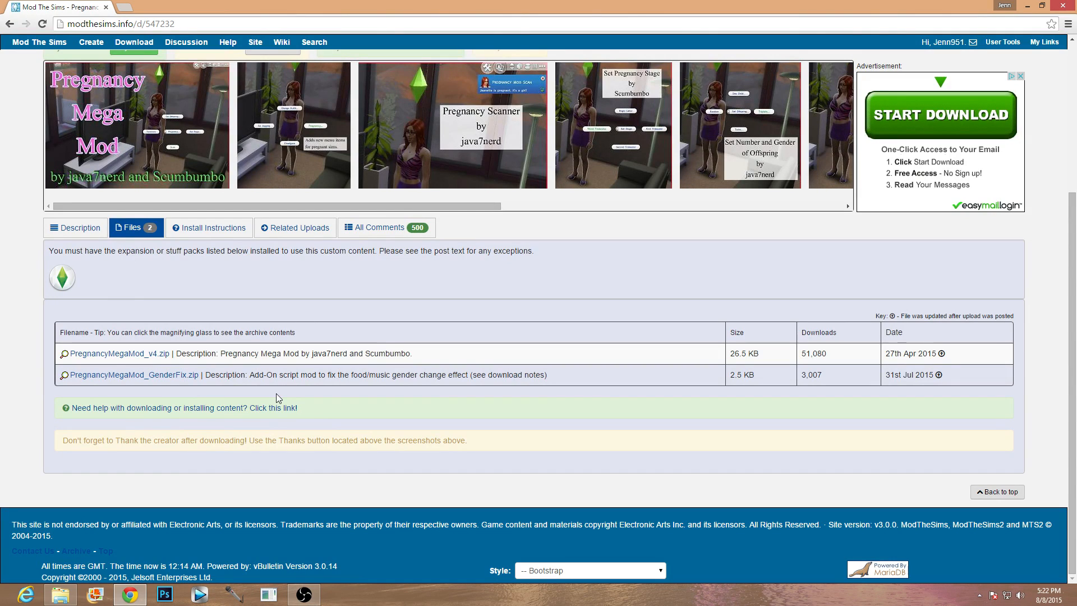
mouse_move(270, 305)
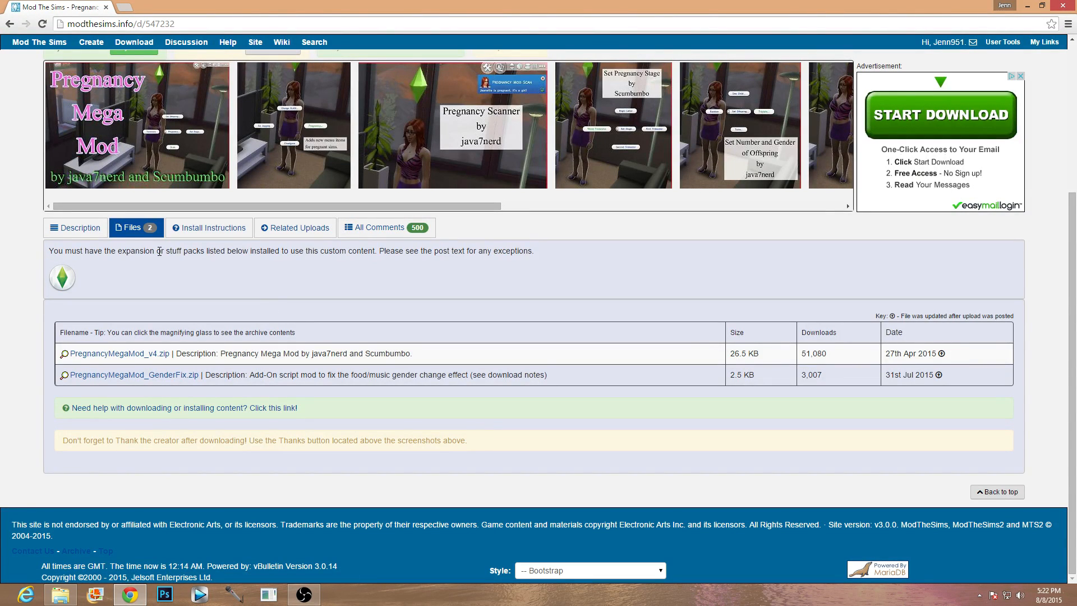
mouse_move(135, 363)
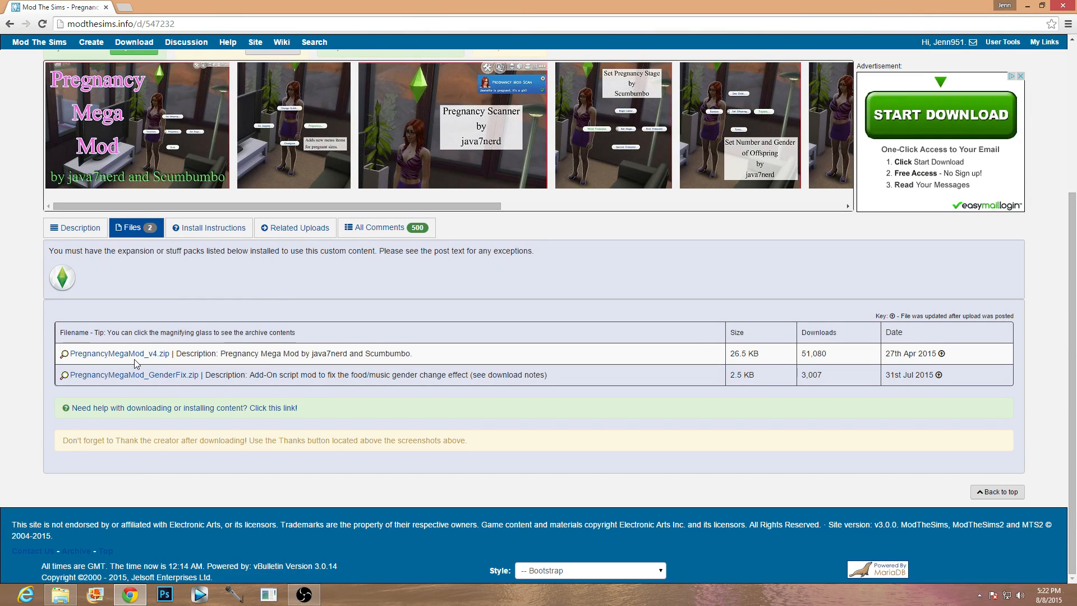
mouse_move(240, 387)
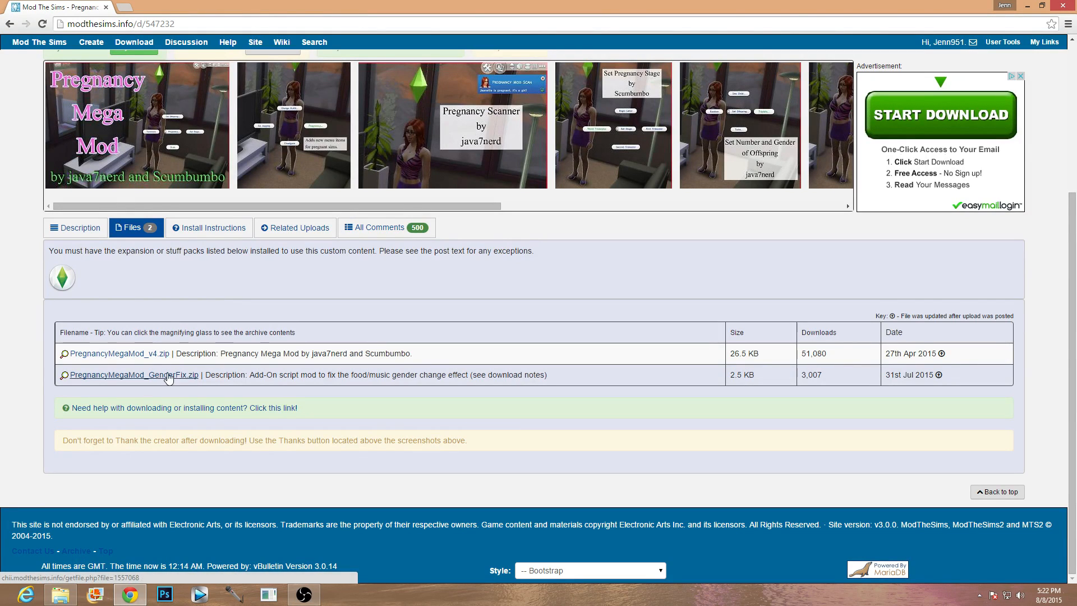
click(132, 374)
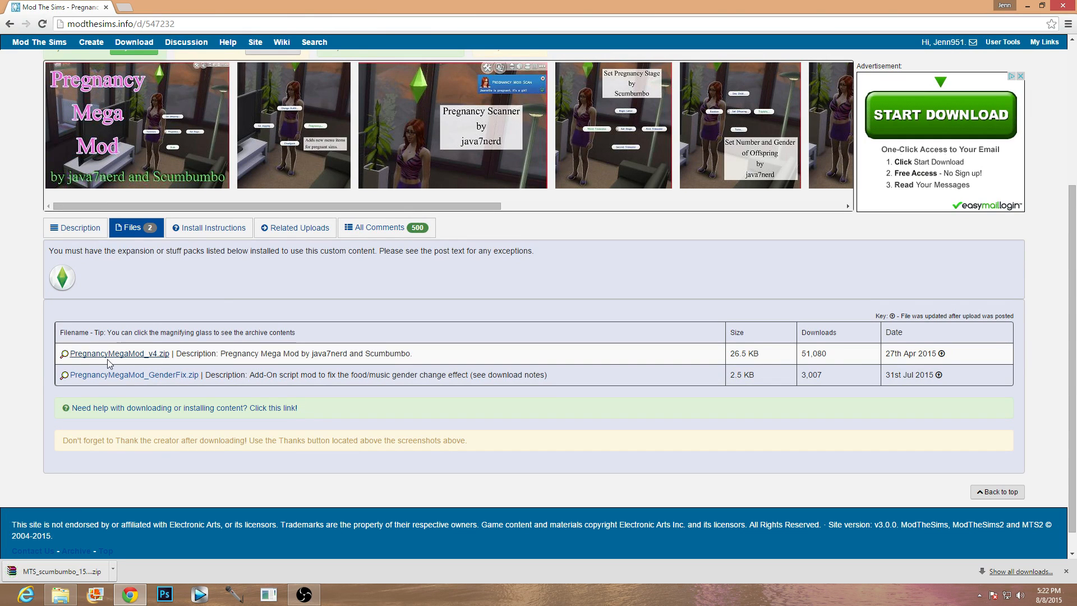
click(134, 374)
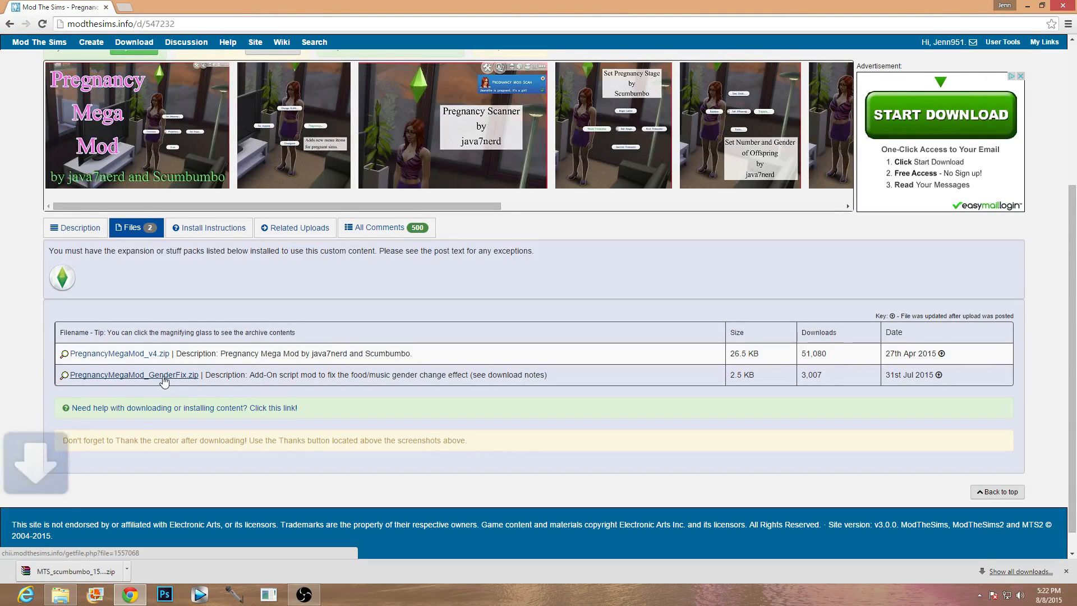
click(133, 374)
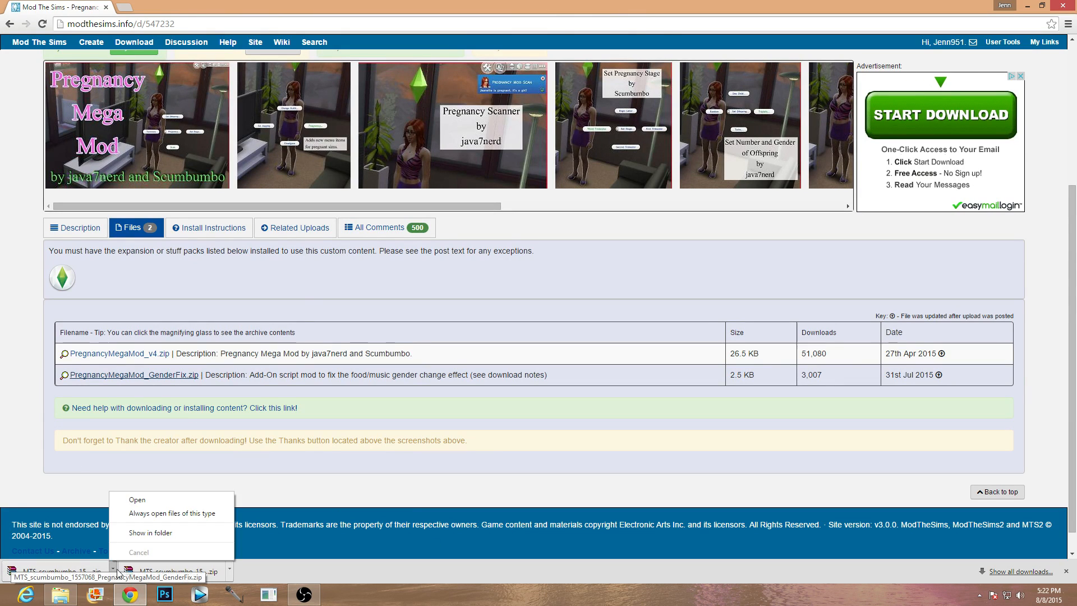
click(138, 499)
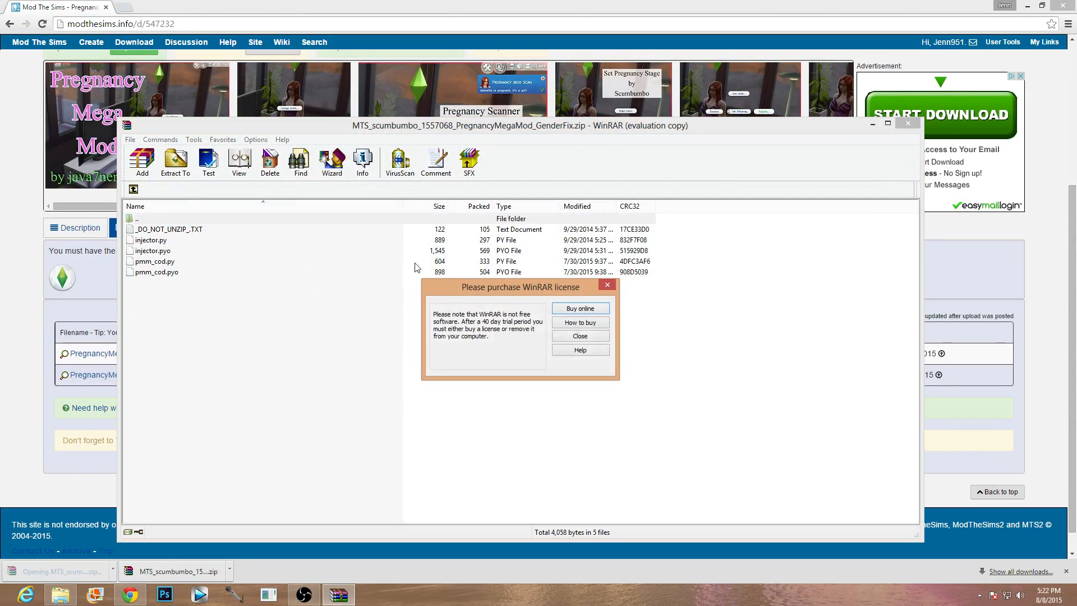
- Close WinRAR's license reminder to reveal the GenderFix archive's five files
click(579, 336)
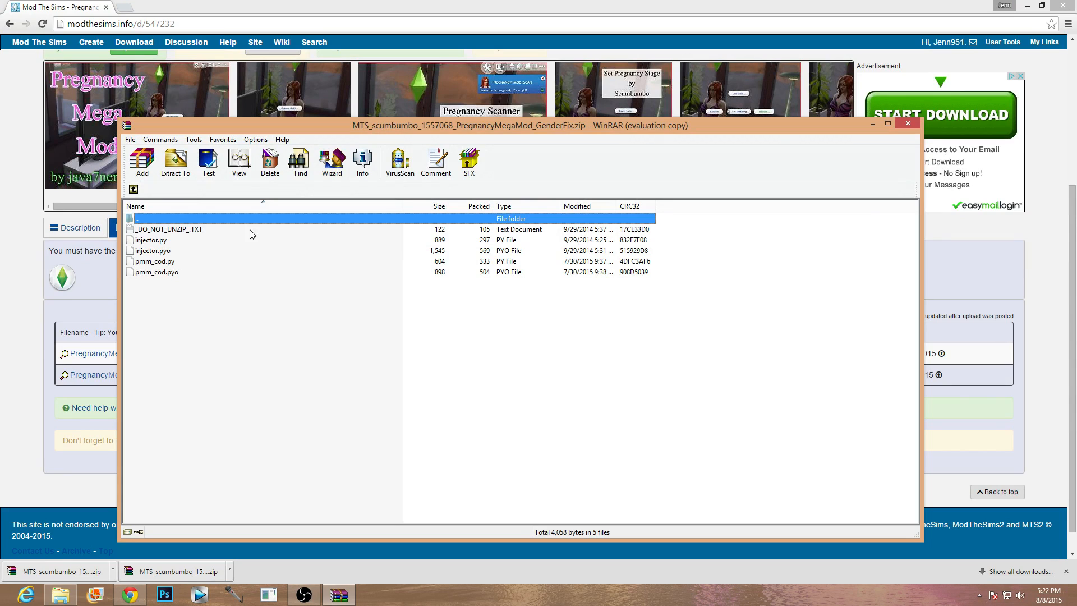
mouse_move(209, 235)
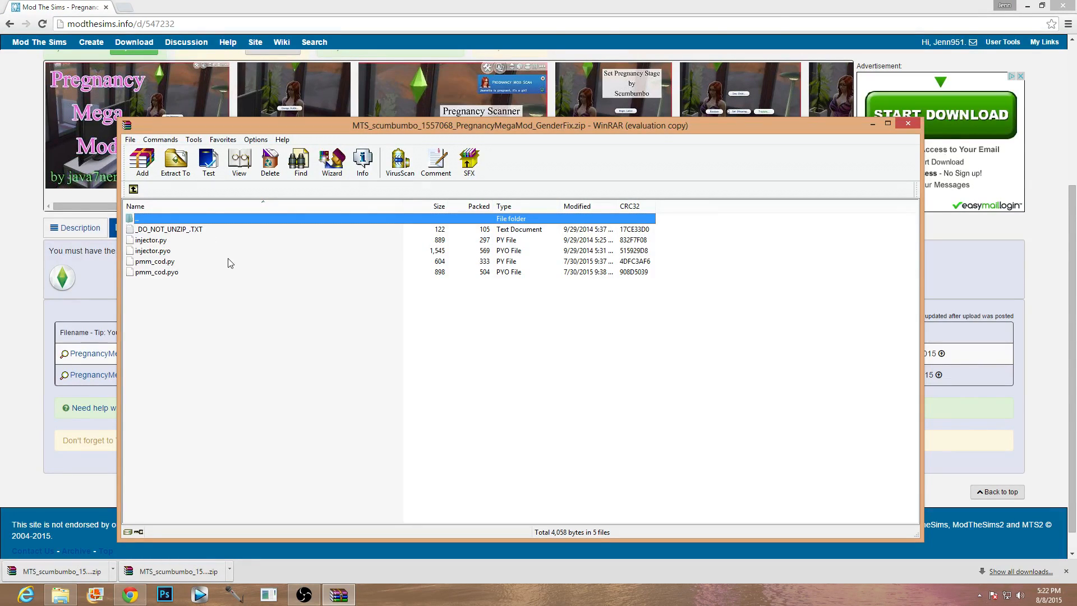
key(ctrl+a)
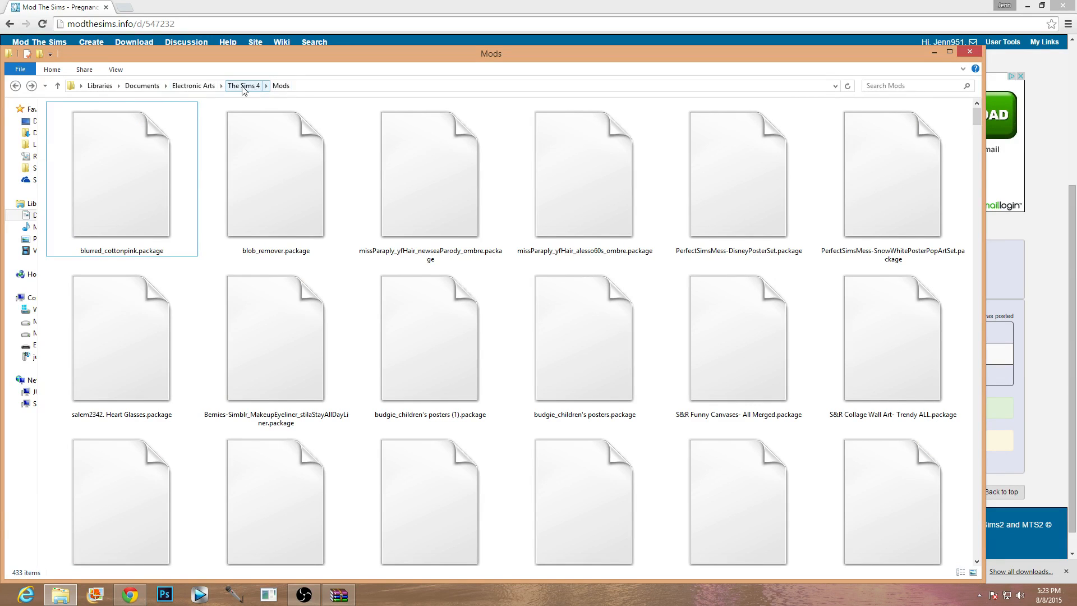
mouse_move(280, 85)
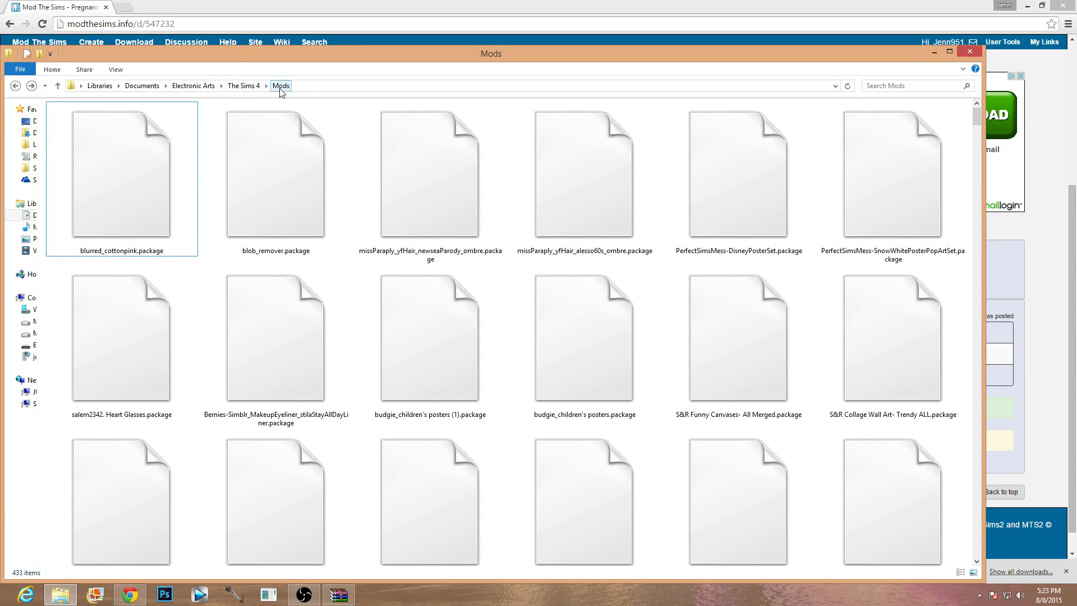
click(193, 85)
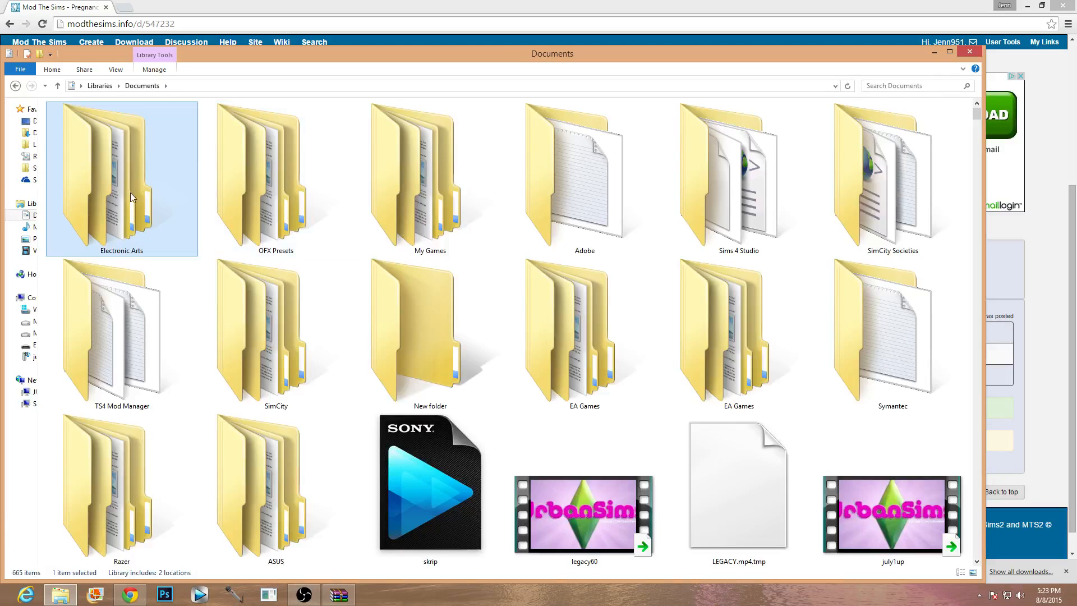
double_click(122, 175)
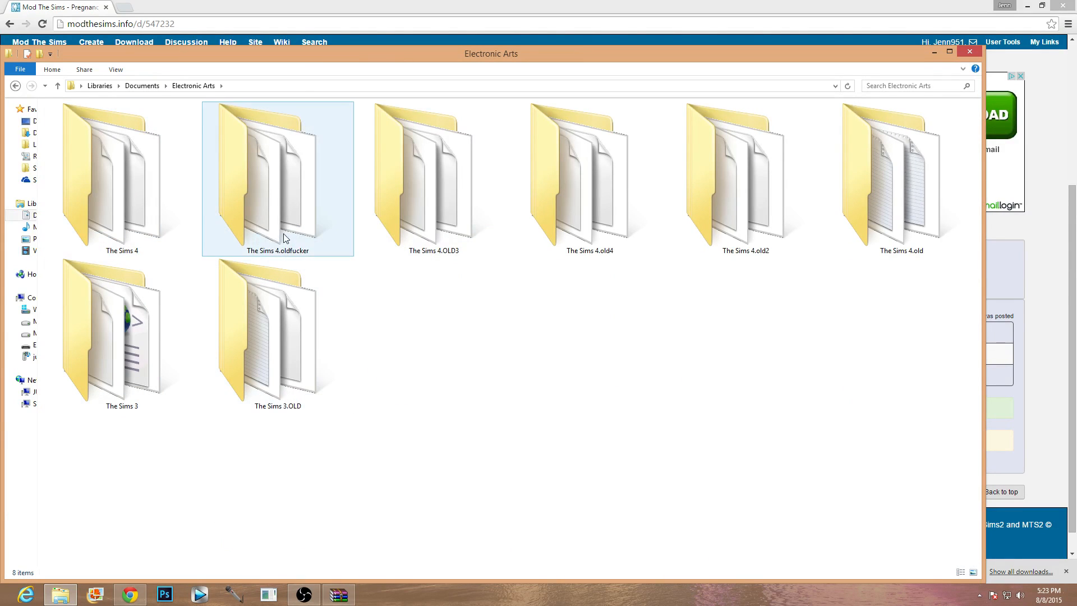
mouse_move(371, 216)
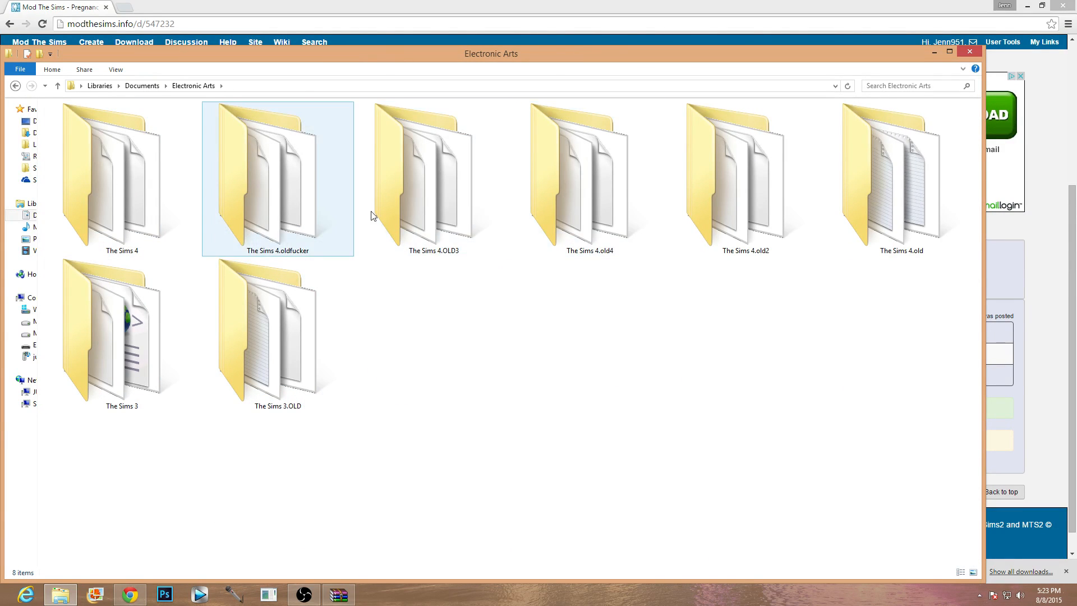
click(122, 171)
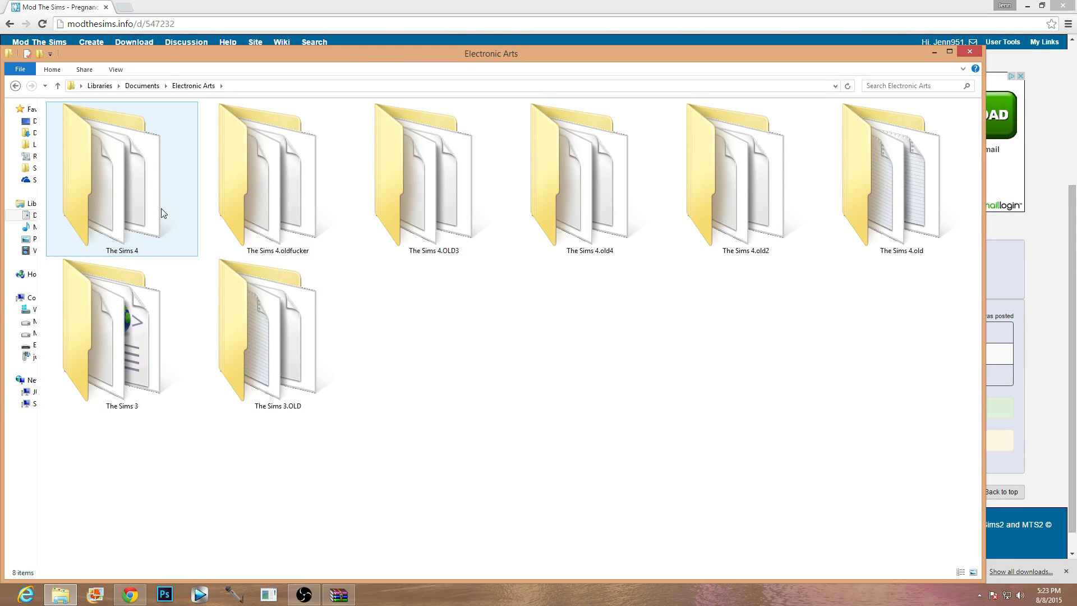
double_click(121, 172)
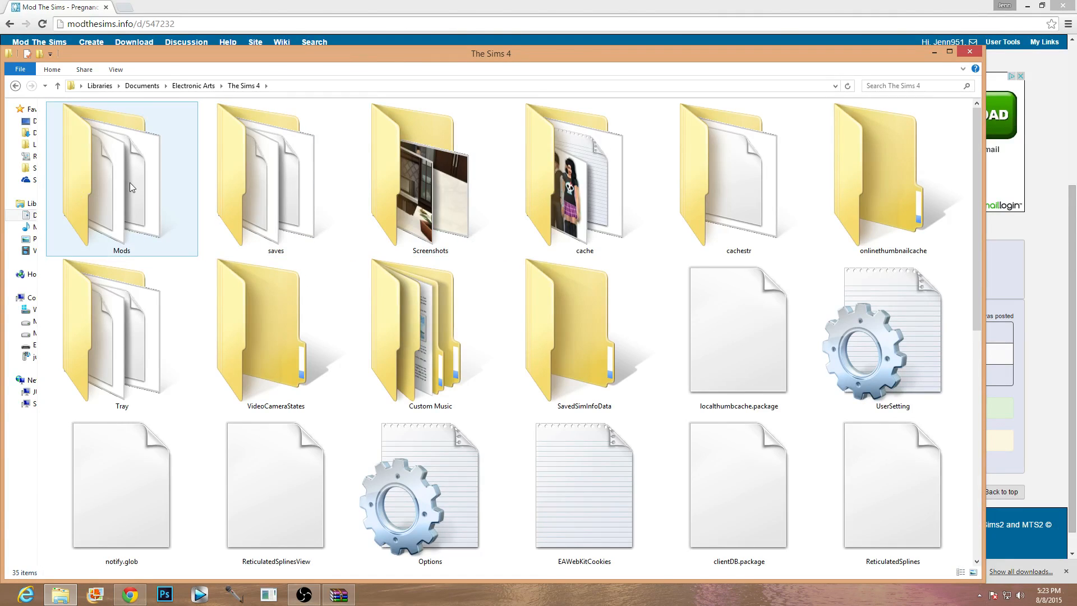
double_click(122, 175)
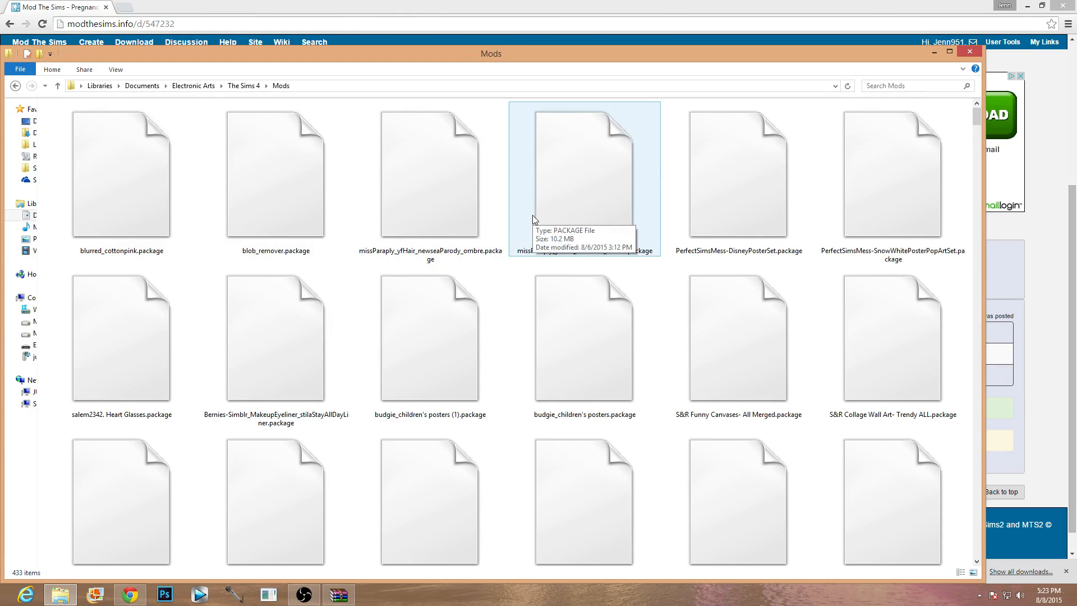
mouse_move(649, 223)
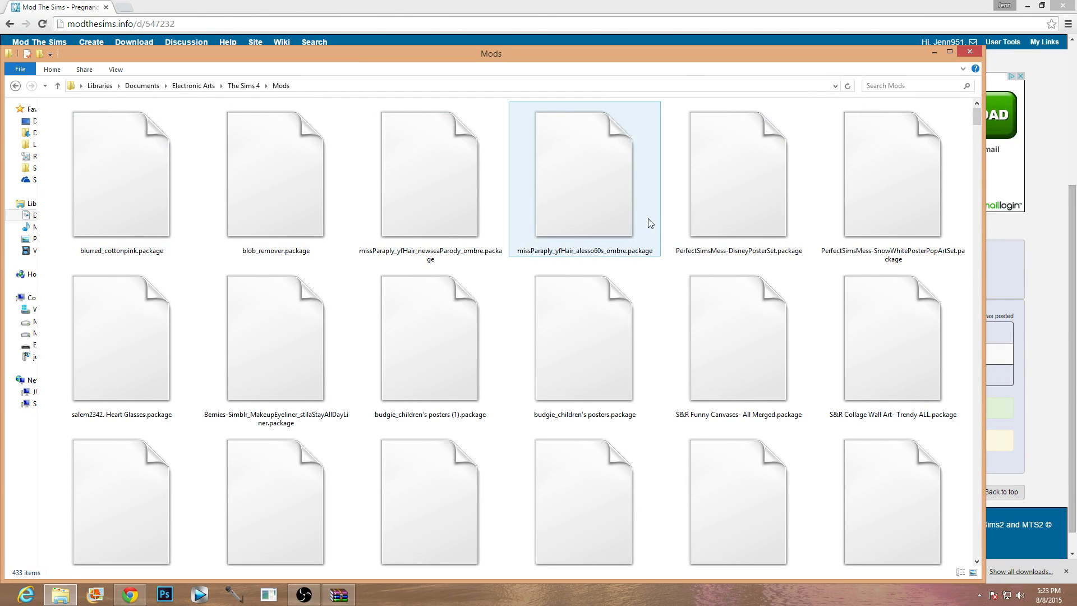
click(275, 175)
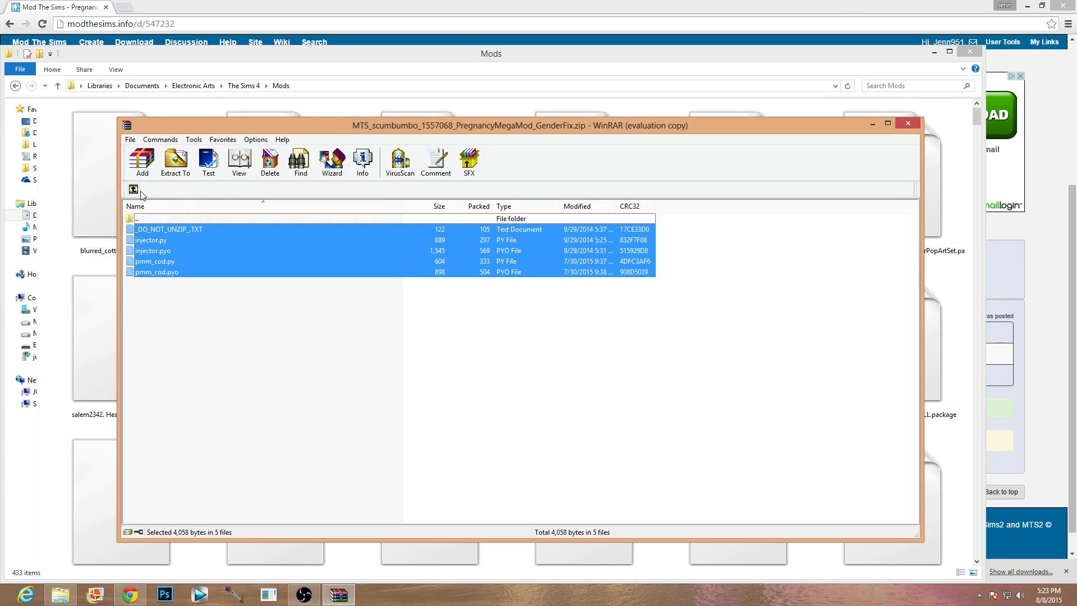
mouse_move(270, 317)
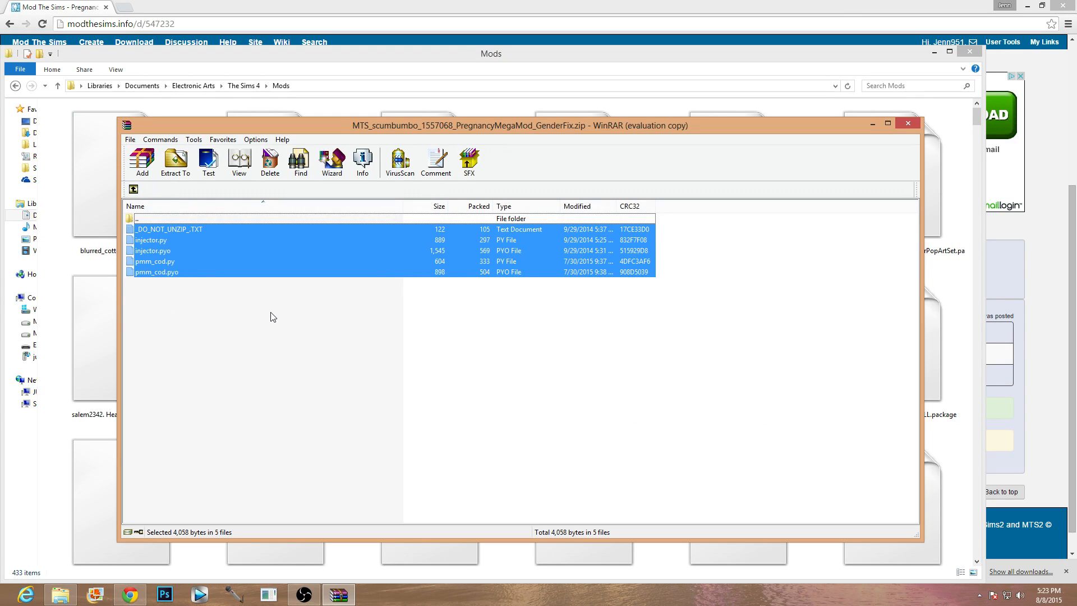
mouse_move(142, 162)
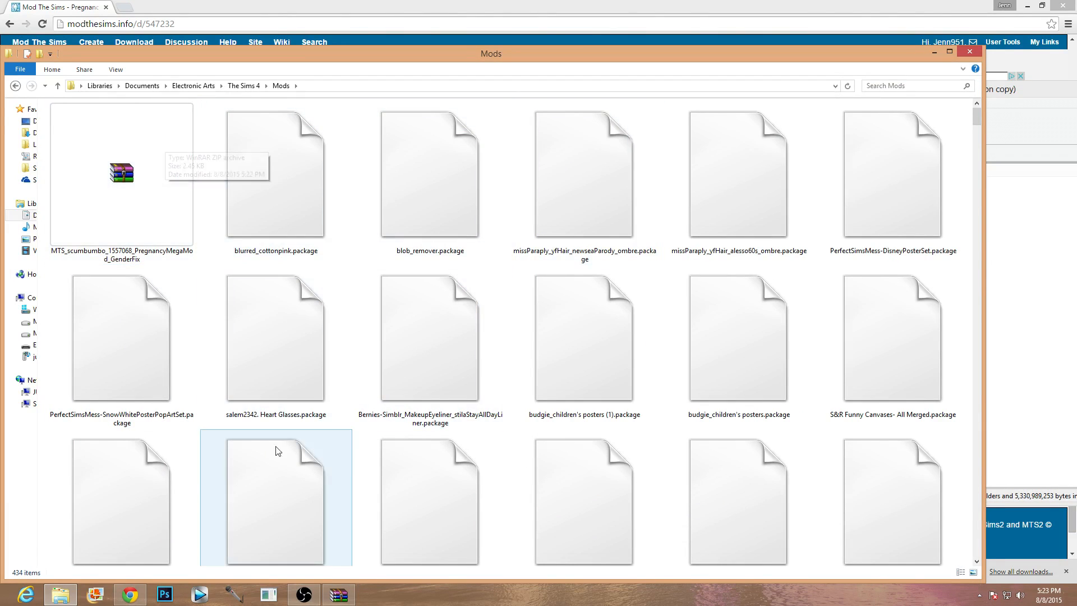
- Move the GenderFix zip into Documents > Electronic Arts > The Sims 4 > Mods
click(122, 171)
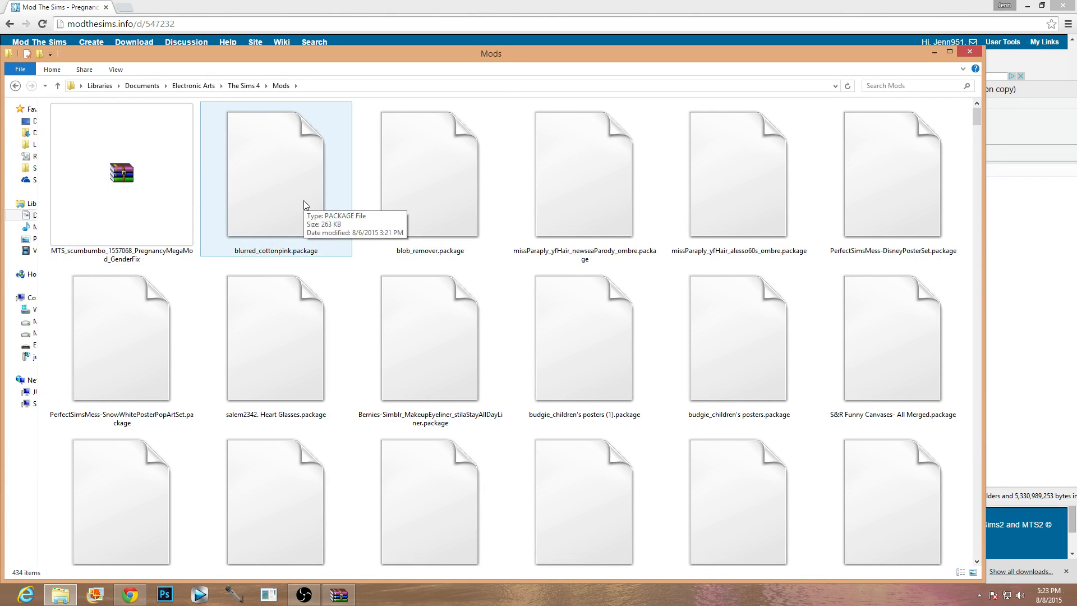
mouse_move(190, 200)
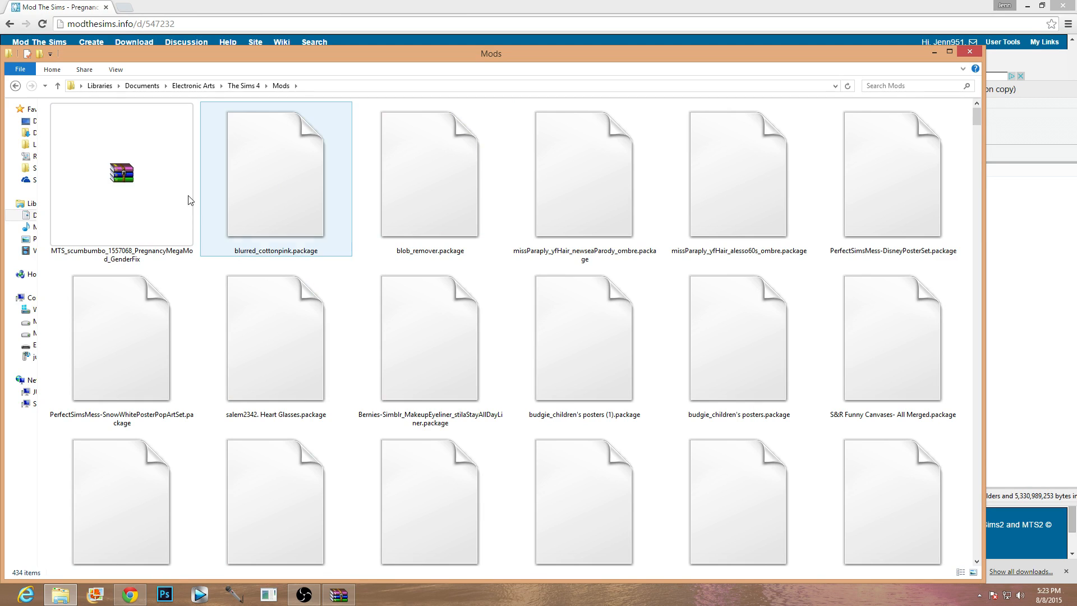
mouse_move(122, 172)
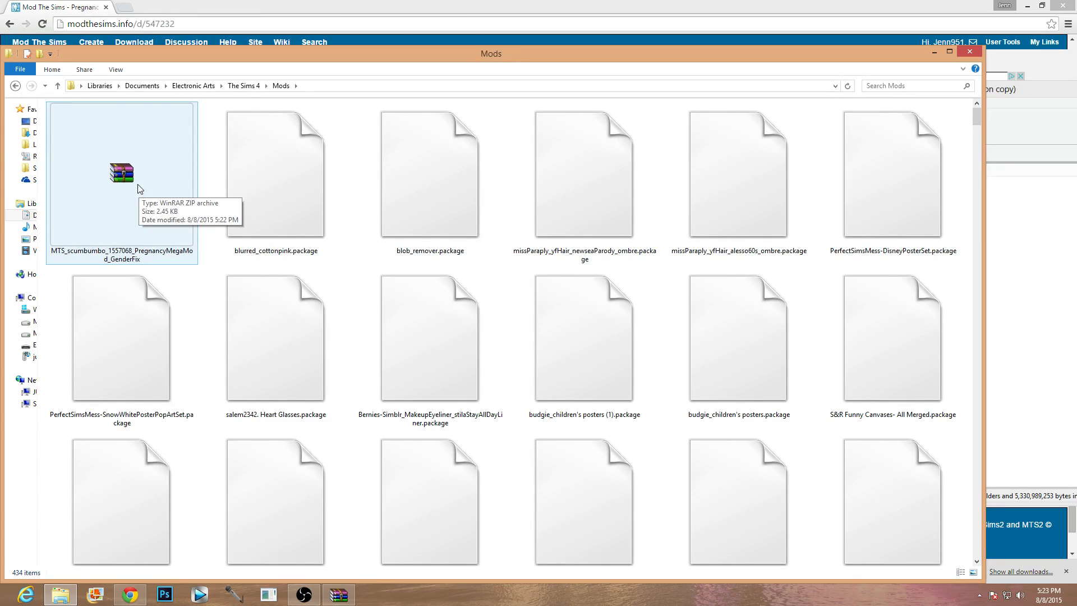
click(275, 175)
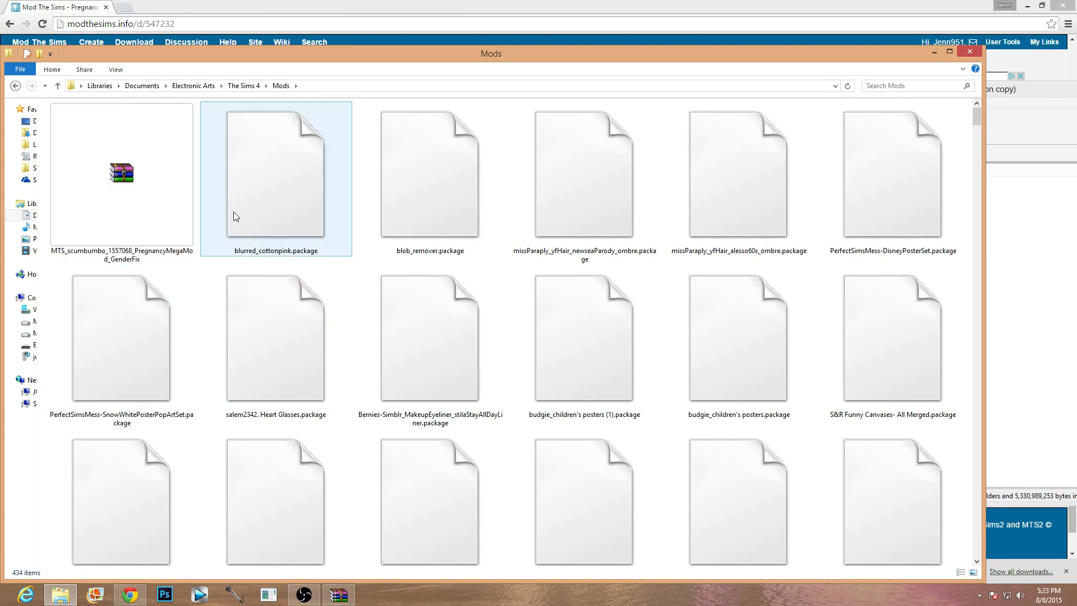
click(60, 595)
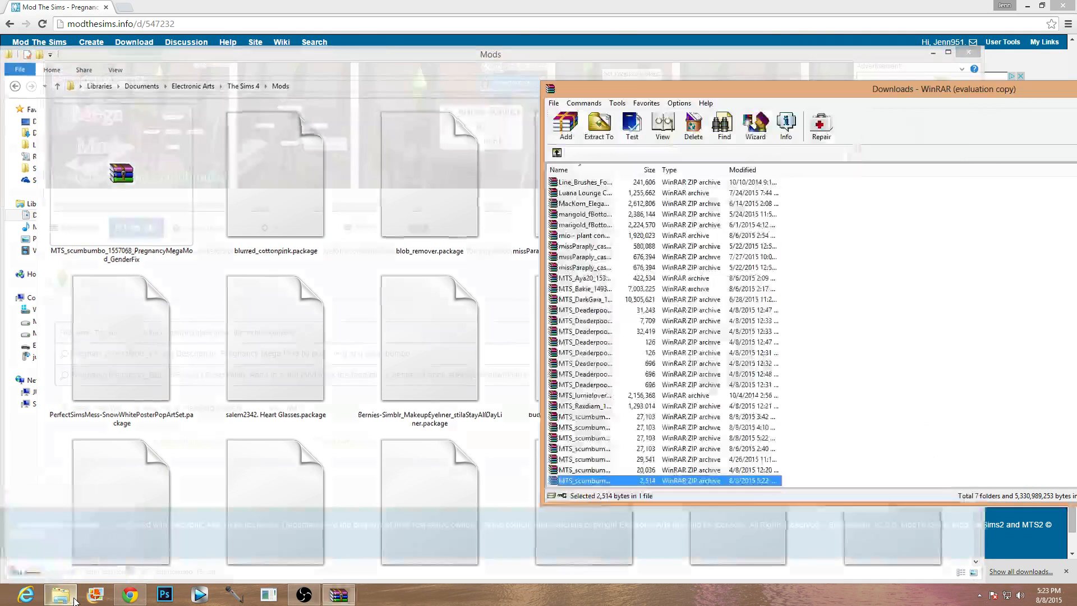
- Show the download in Downloads and open the latest PregnancyMegaMod_v4 zip in WinRAR
click(60, 594)
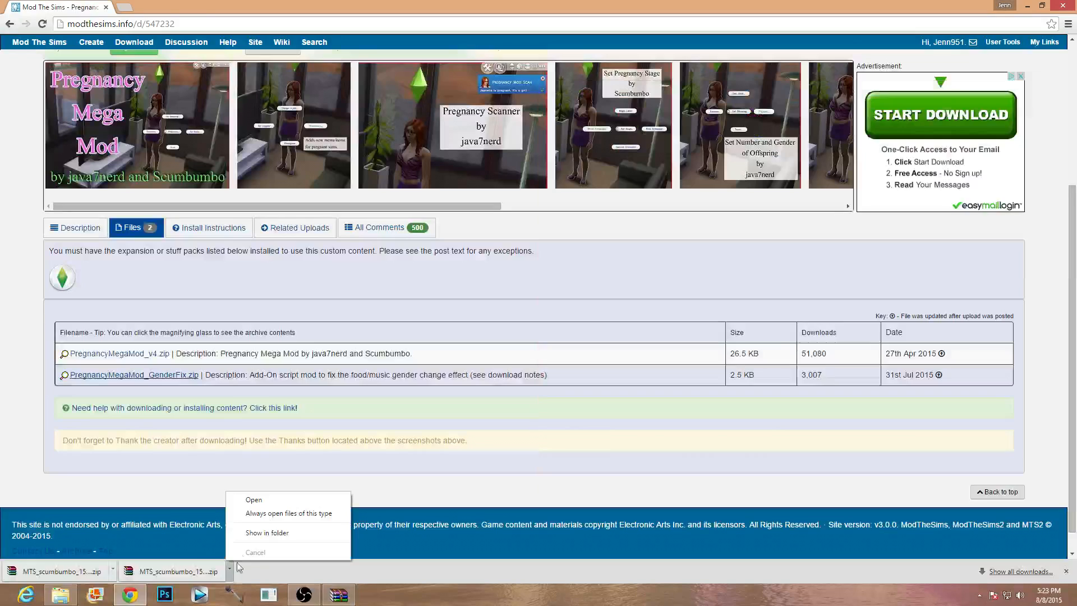
mouse_move(267, 532)
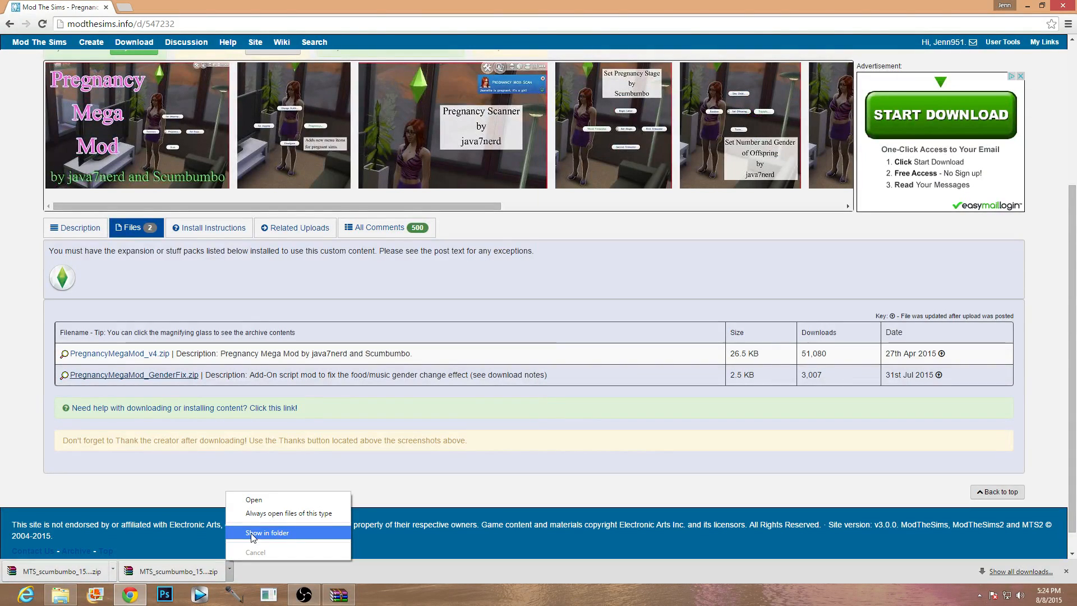
click(267, 532)
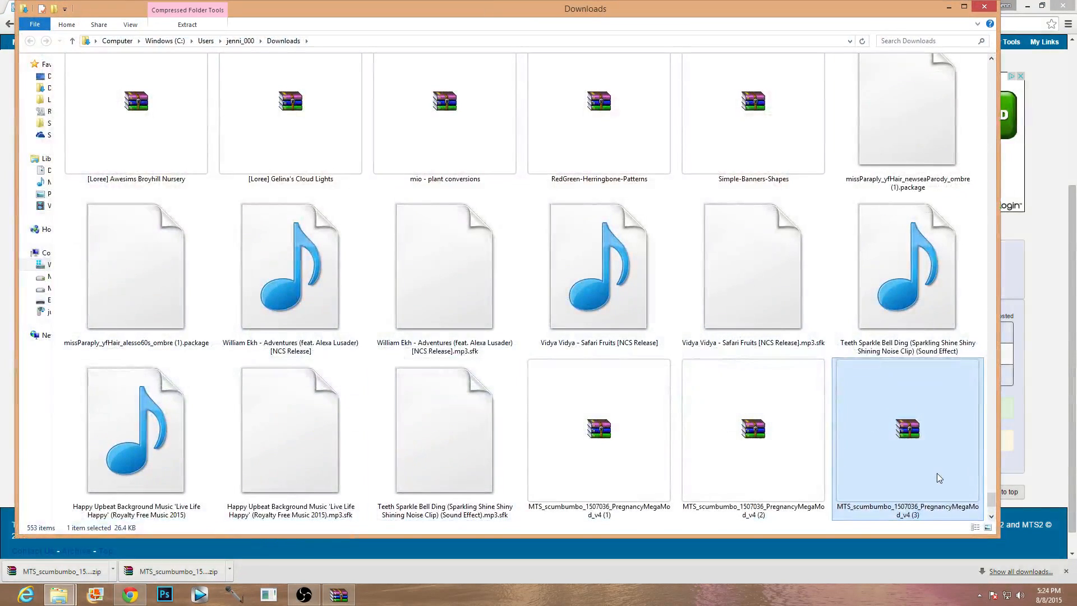
mouse_move(929, 481)
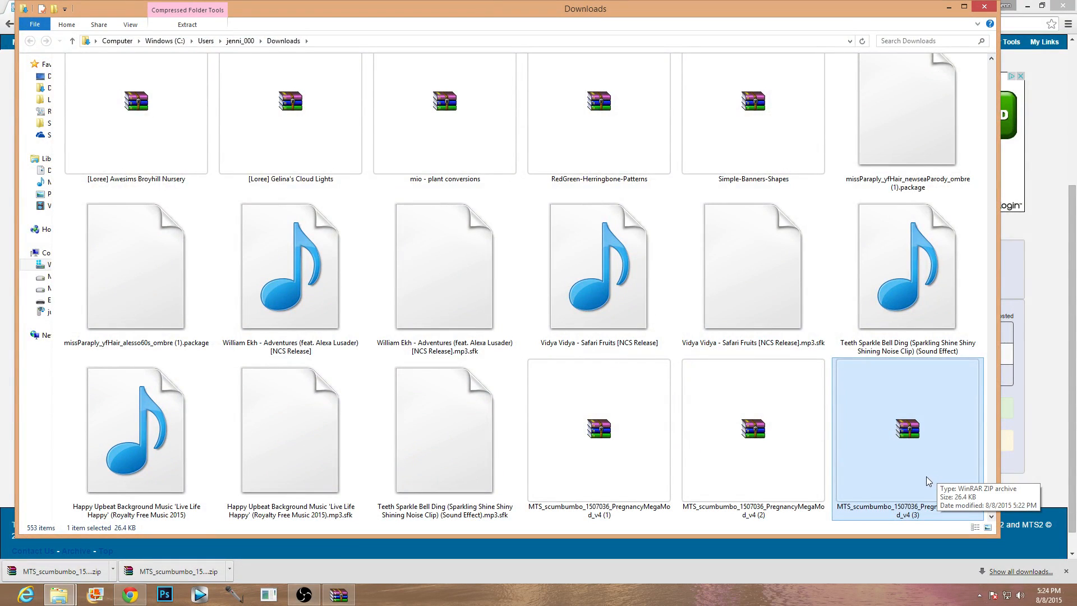
scroll(down, 3)
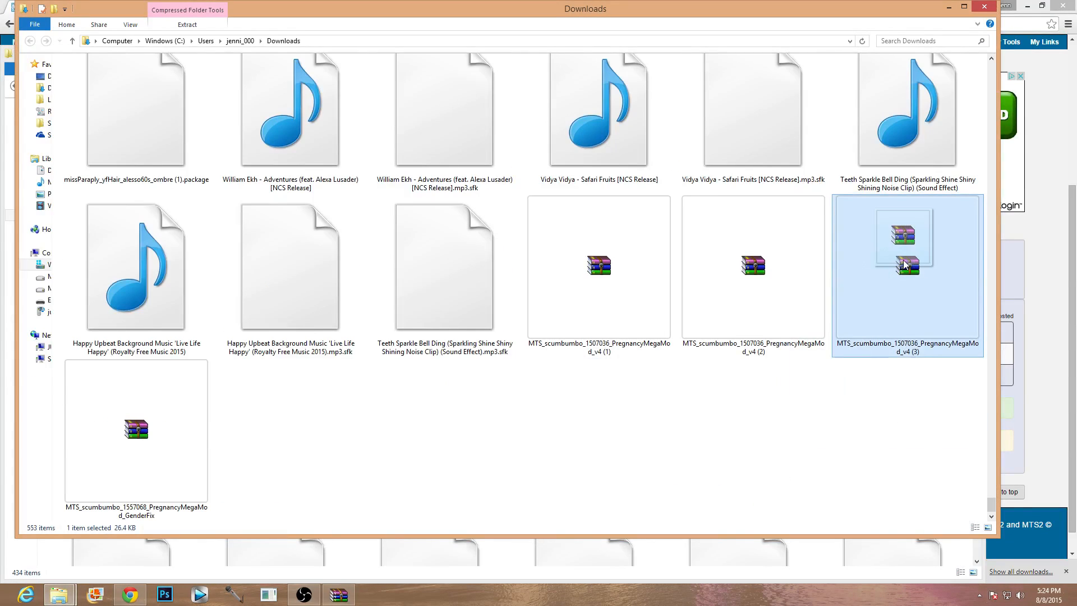
double_click(907, 237)
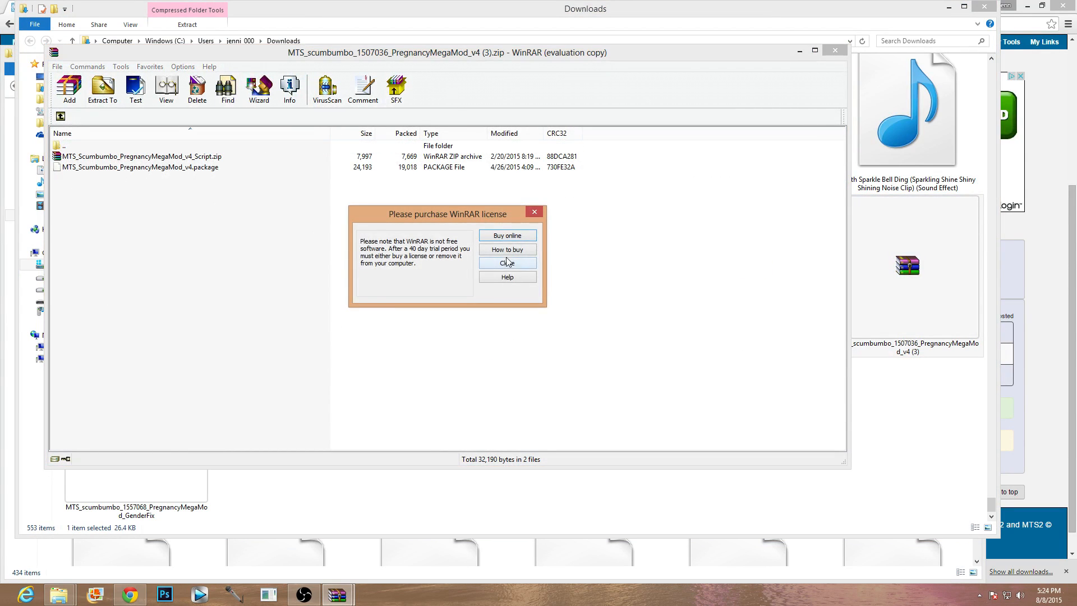
- Dismiss WinRAR's nag dialogs and inspect the v4 Script archive's contents
click(507, 263)
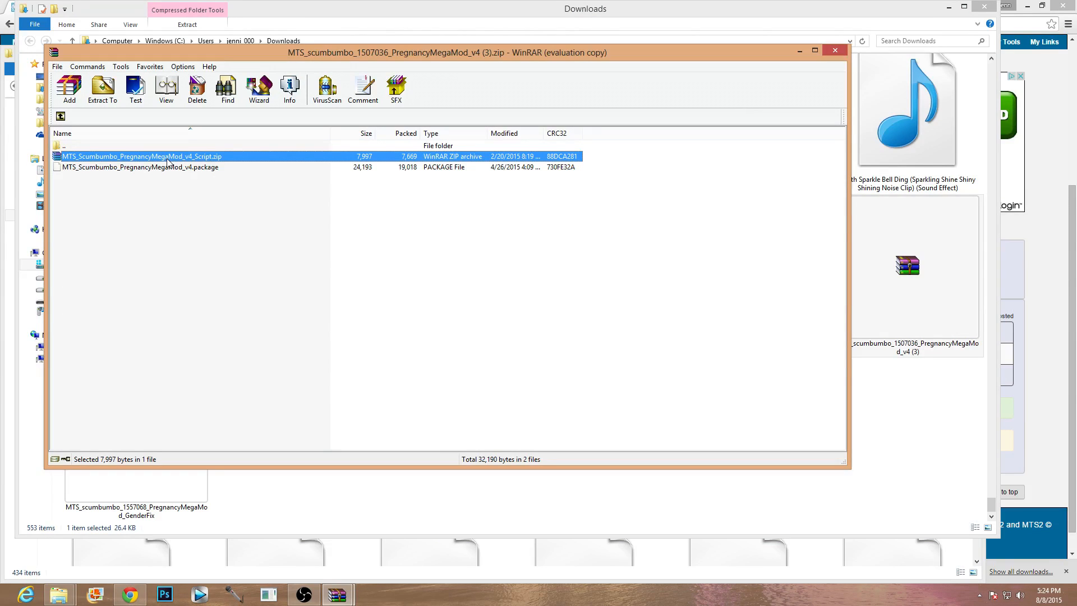
click(138, 167)
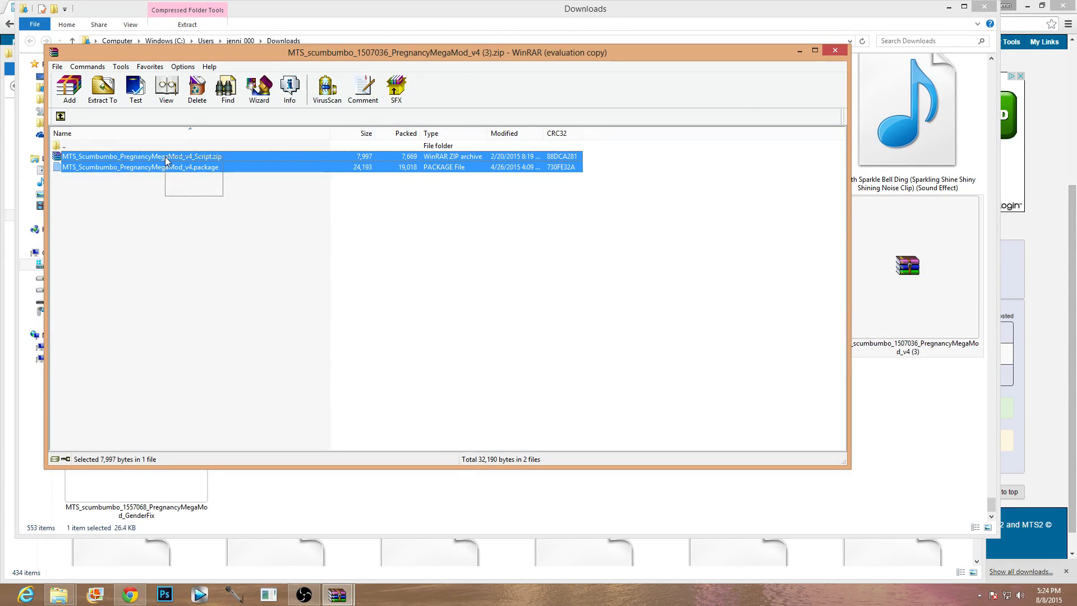
click(138, 156)
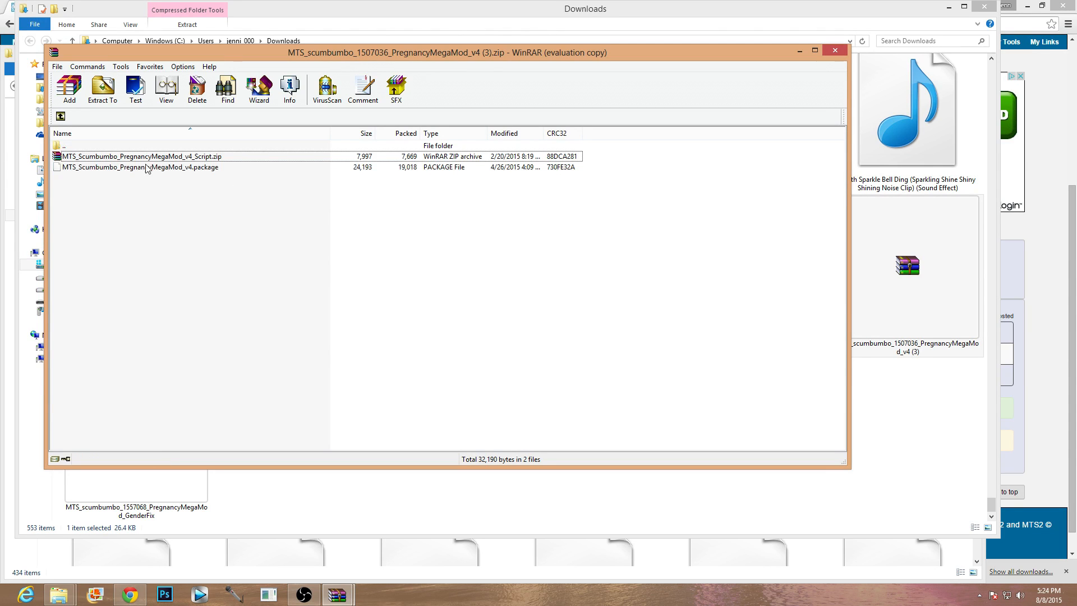
double_click(140, 156)
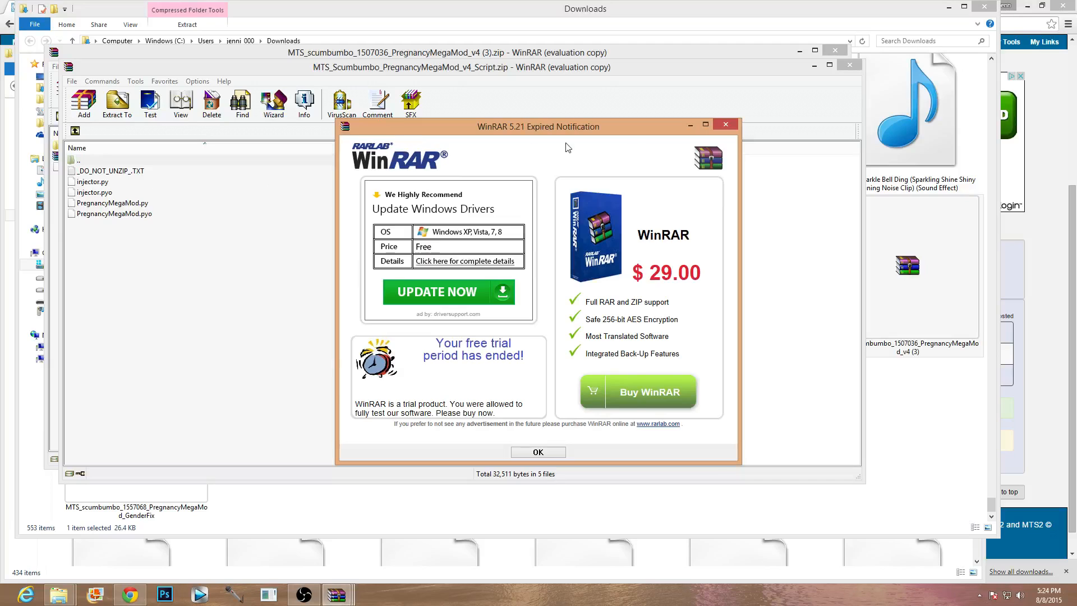
click(538, 452)
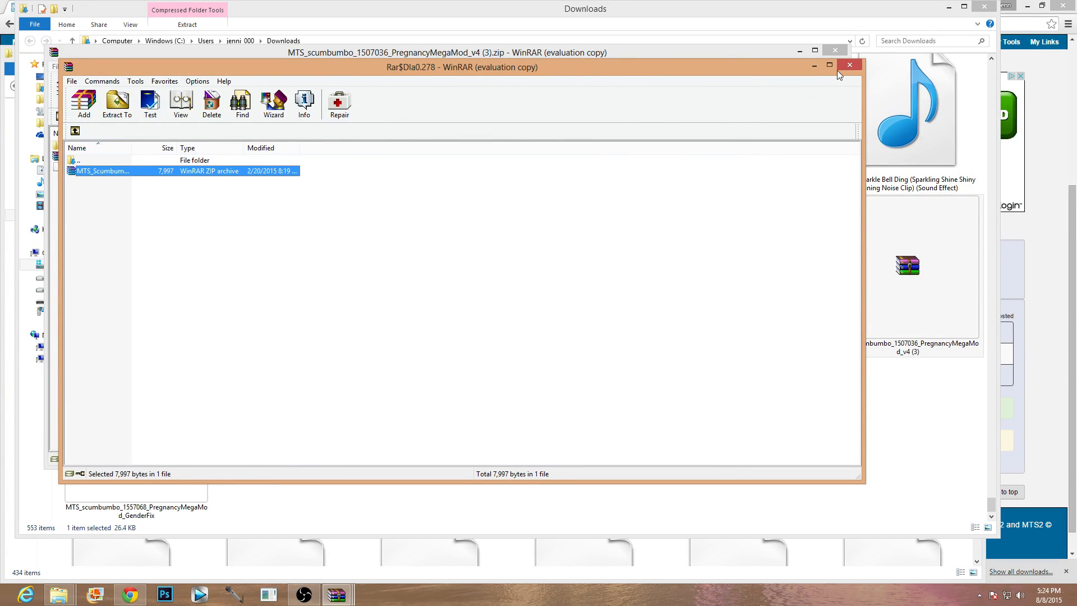
click(850, 64)
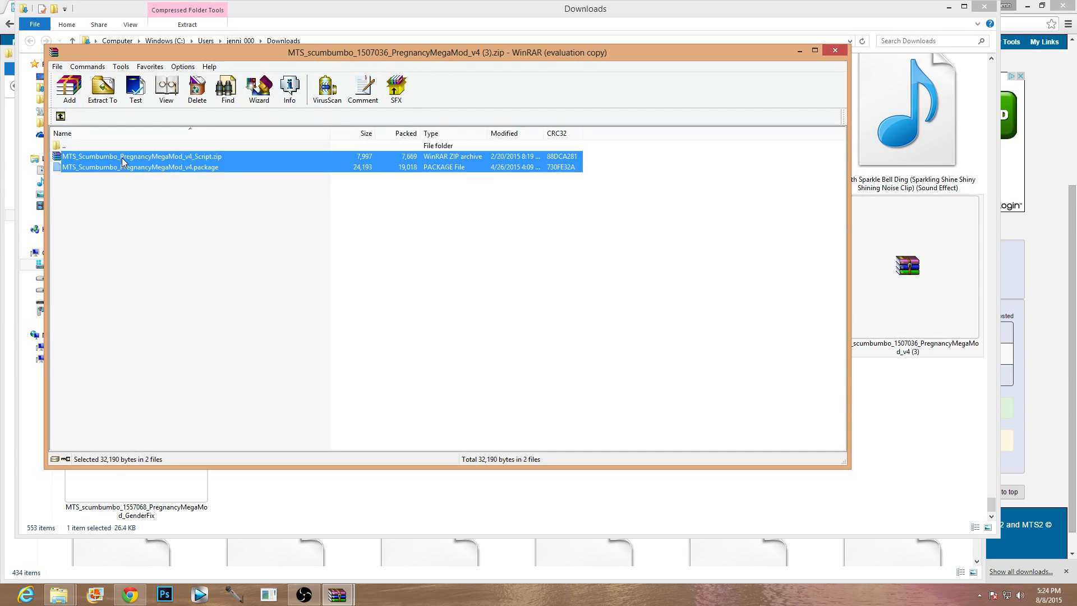
mouse_move(59, 594)
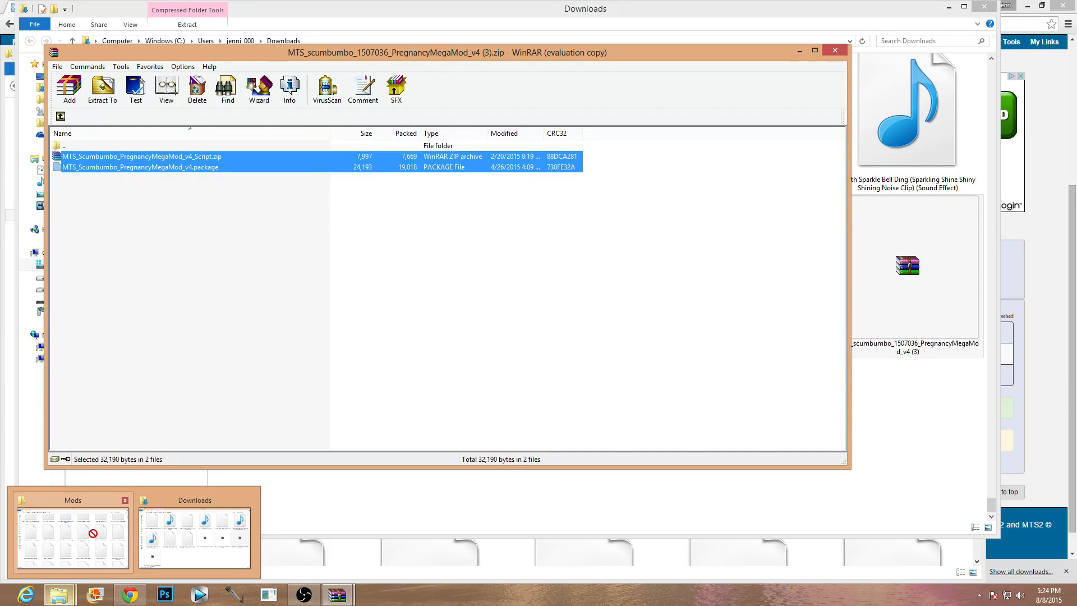
- Return to the Mods folder in File Explorer and search it for 'preg'
click(72, 536)
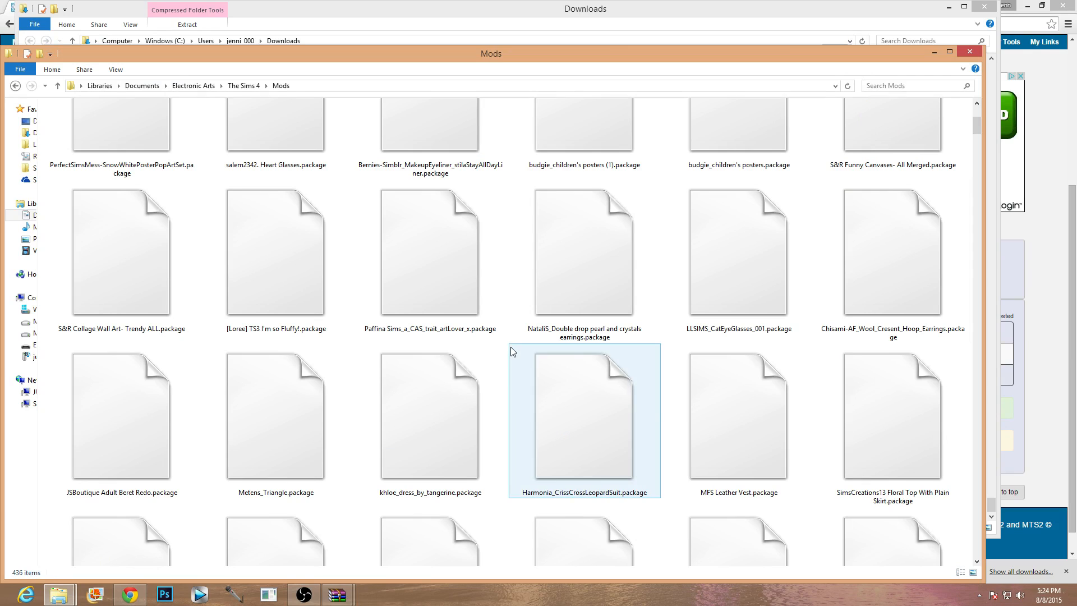
click(918, 86)
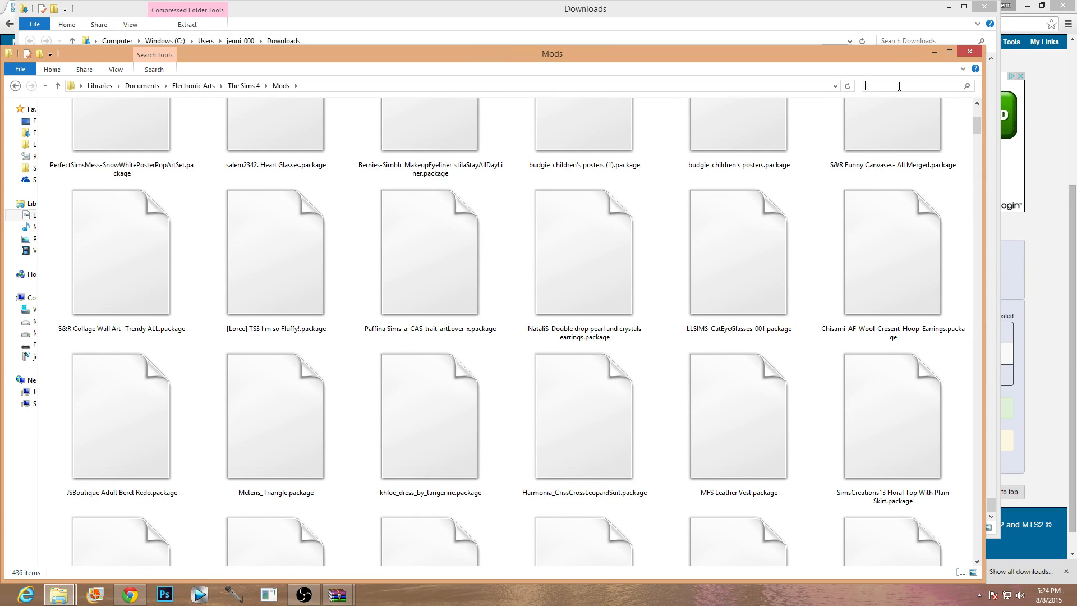
text(preg)
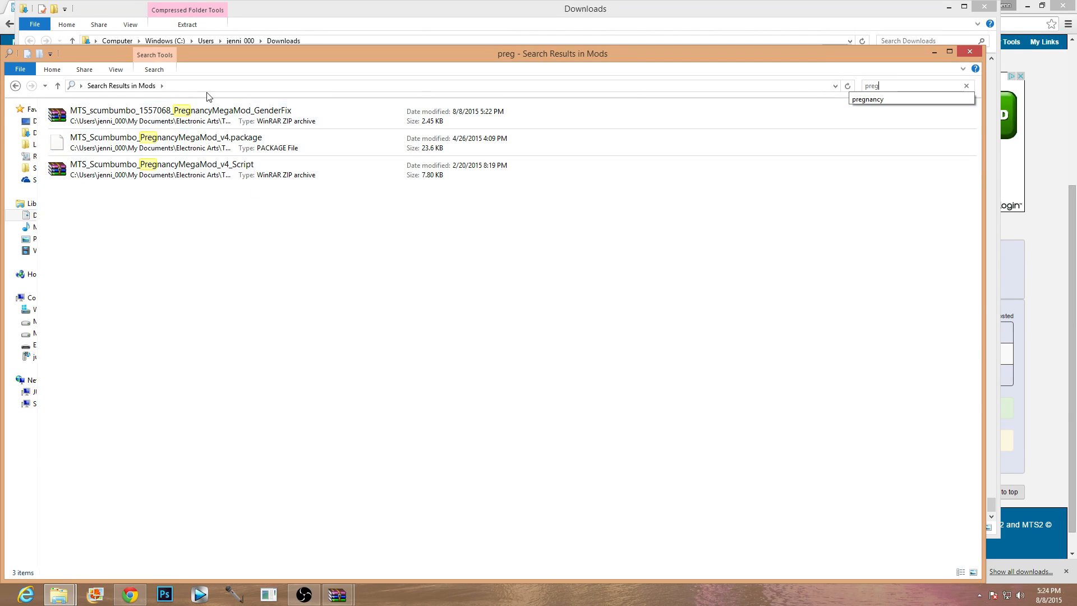
- Select the v4 package and Script archive among the 'preg' results
click(165, 142)
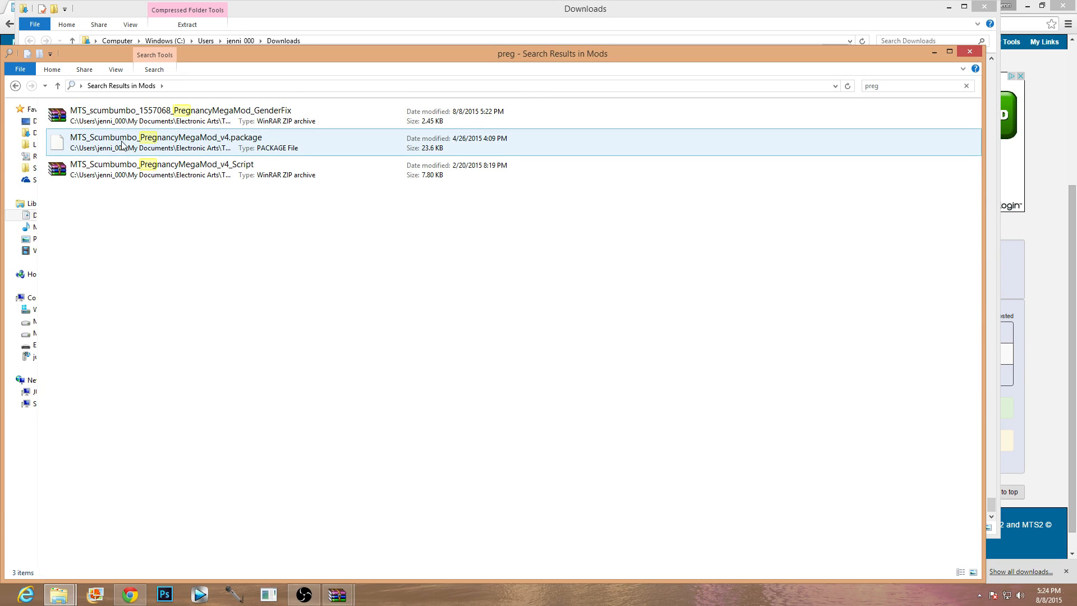
click(161, 169)
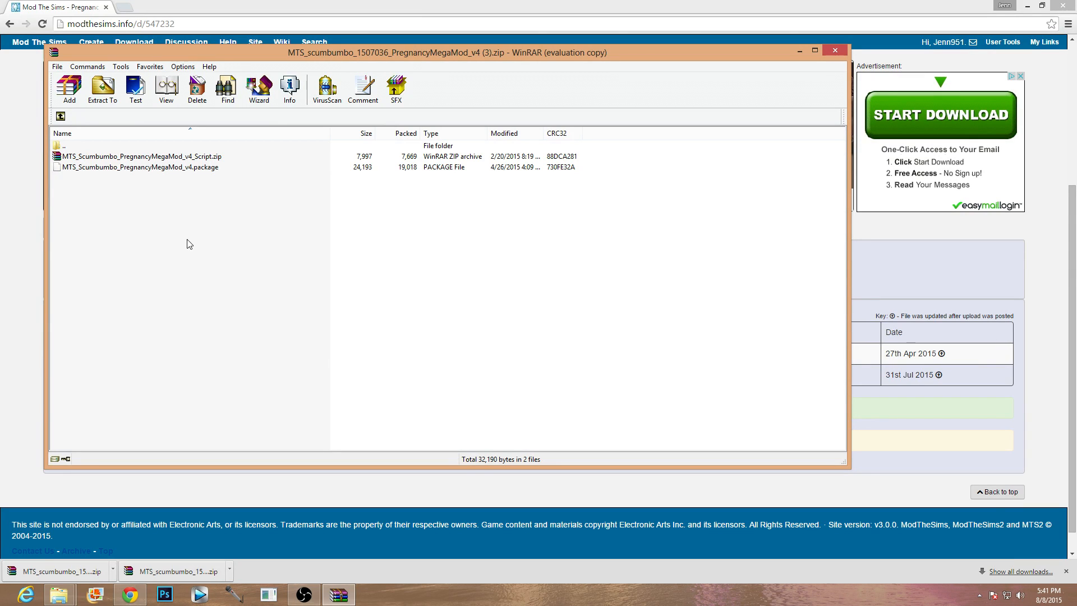
mouse_move(176, 150)
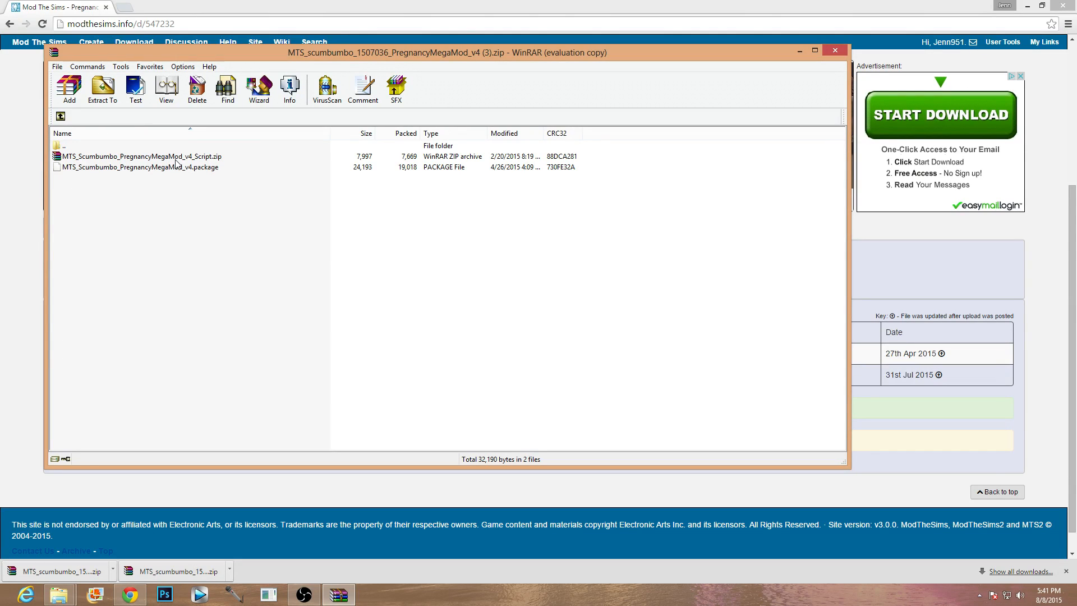
mouse_move(70, 160)
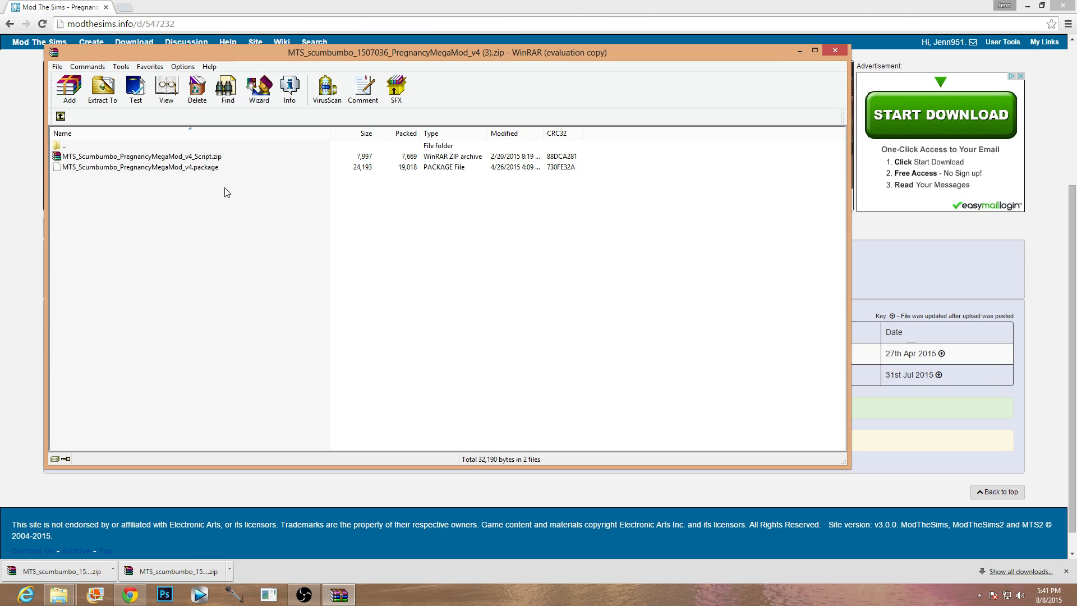
double_click(139, 156)
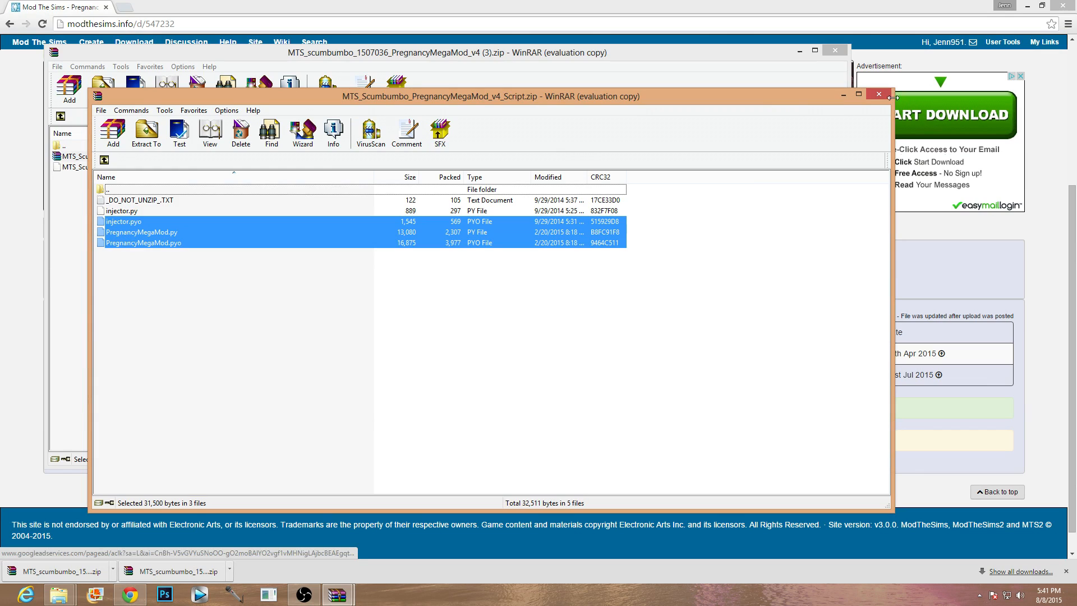
click(879, 94)
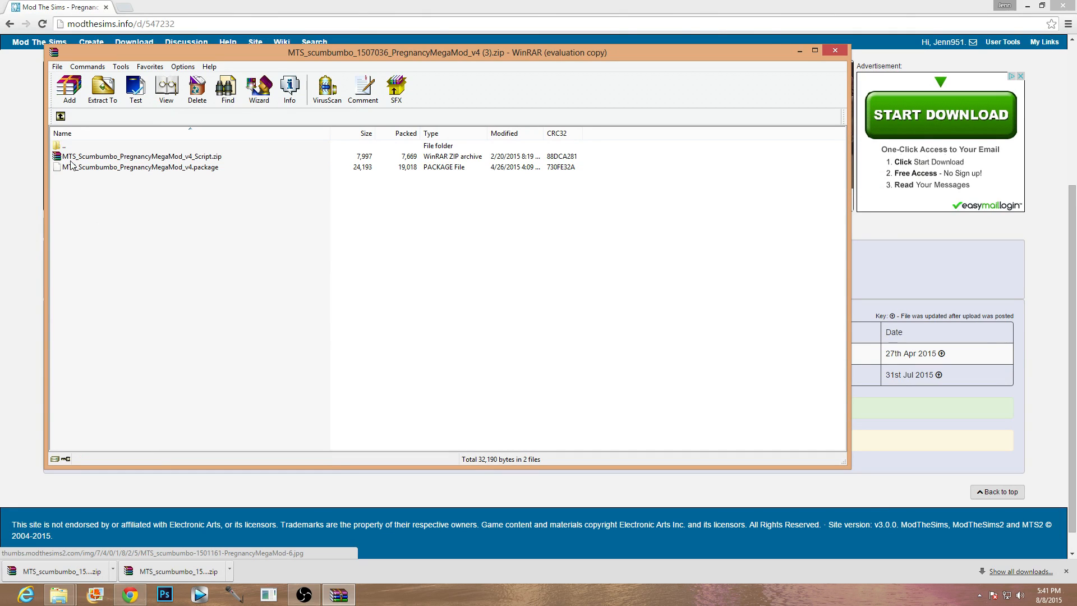
click(140, 167)
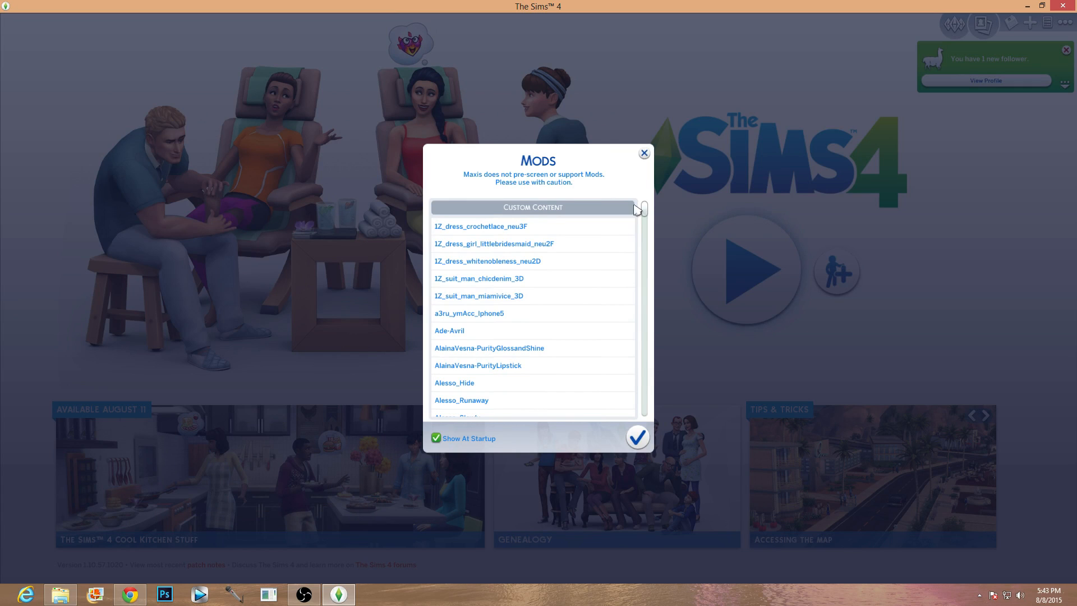
- Verify both MTS Pregnancy Mega Mod entries under Script Mods, then dismiss the notice
scroll(down, 3)
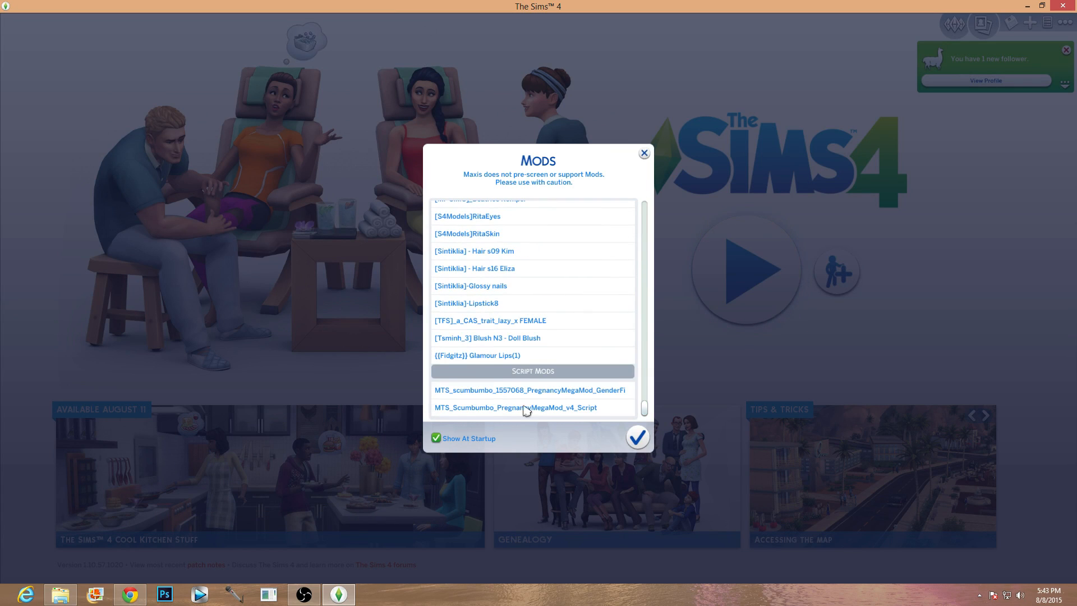
mouse_move(520, 417)
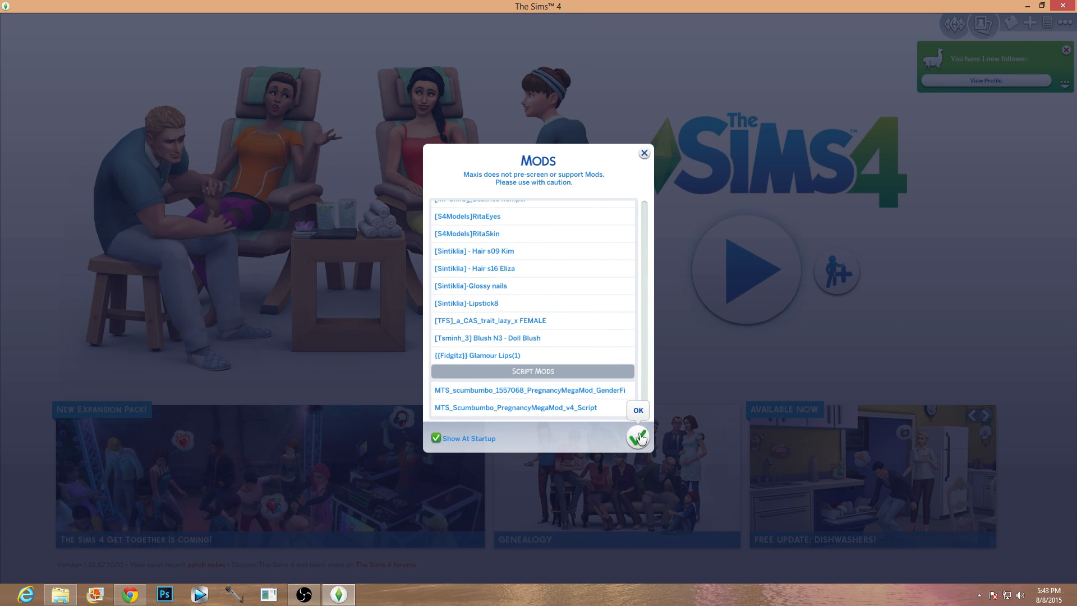
click(635, 410)
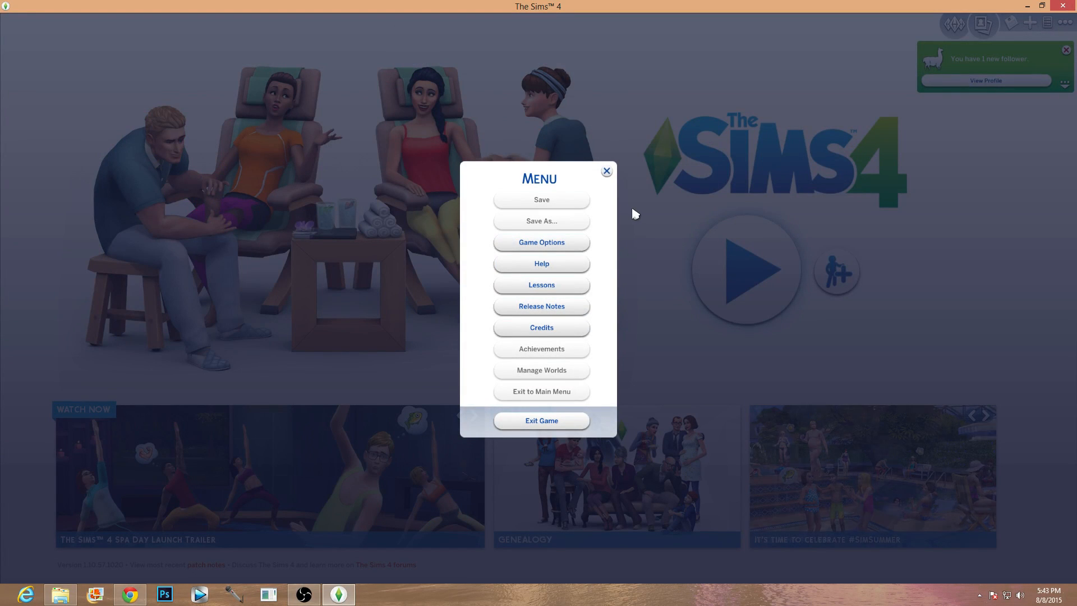
mouse_move(542, 263)
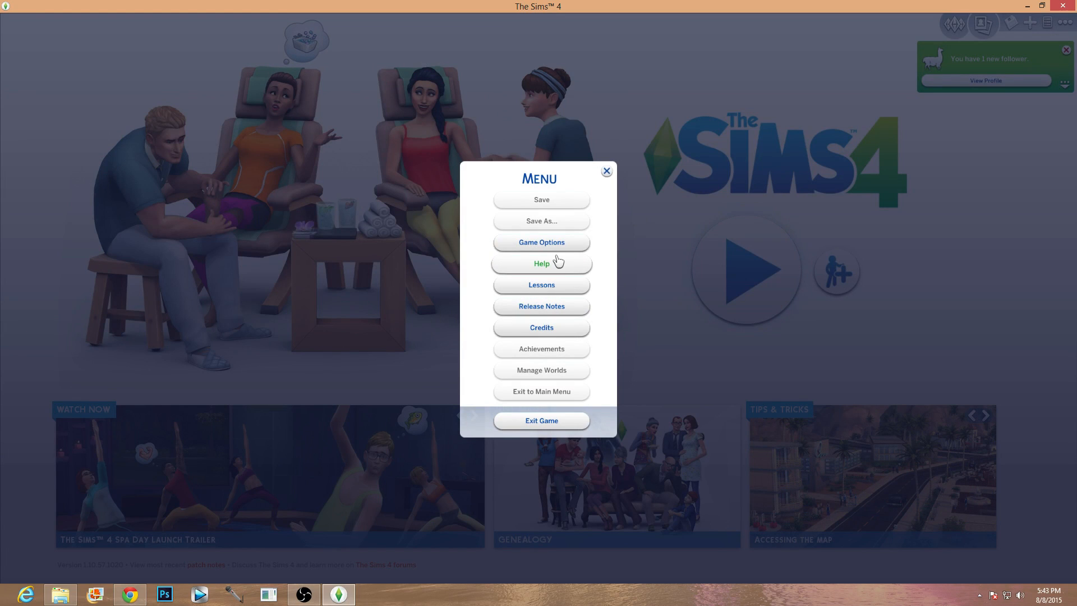
mouse_move(541, 242)
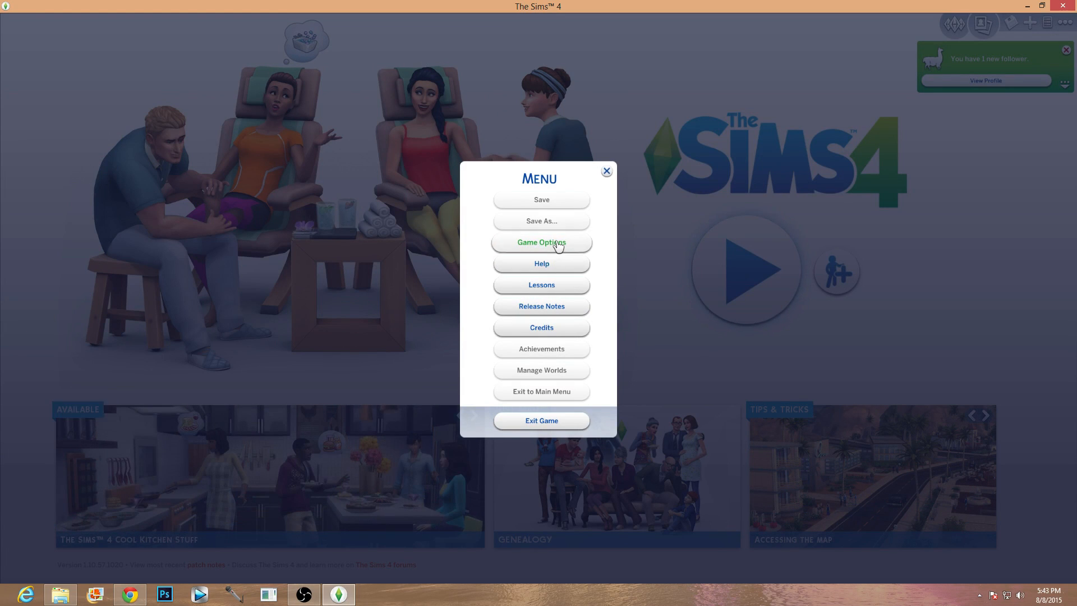
- Tick Script Mods in Game Options > Other, apply changes, and exit the game
click(541, 242)
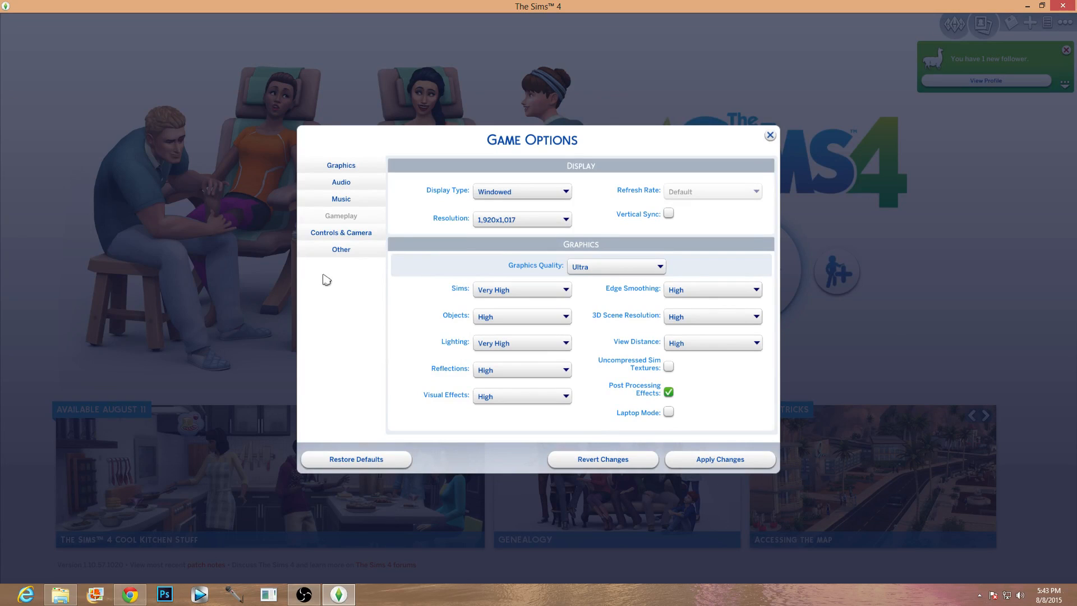
click(340, 249)
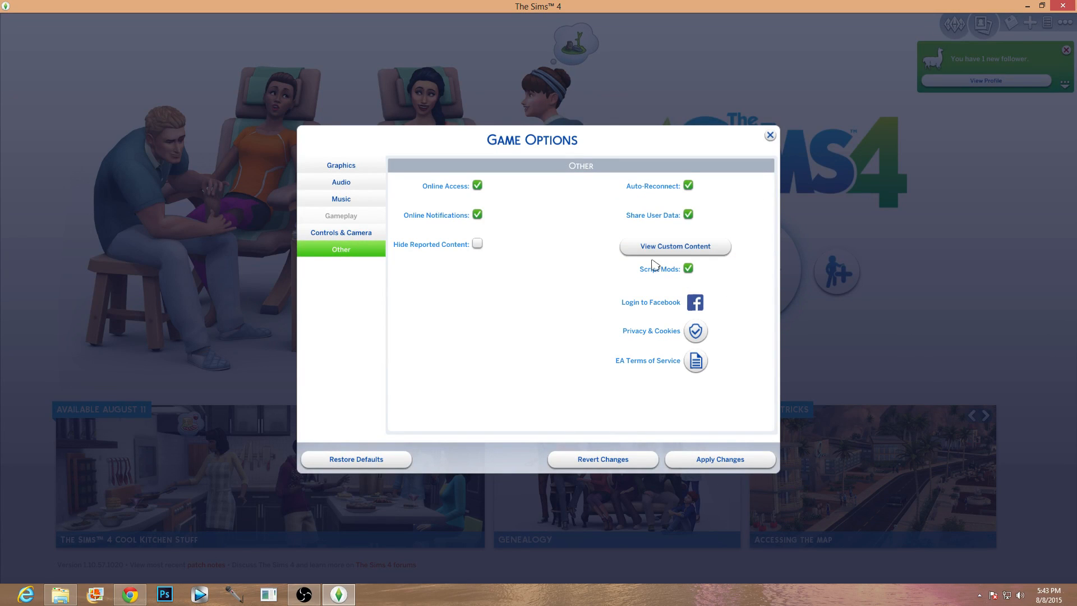
mouse_move(689, 268)
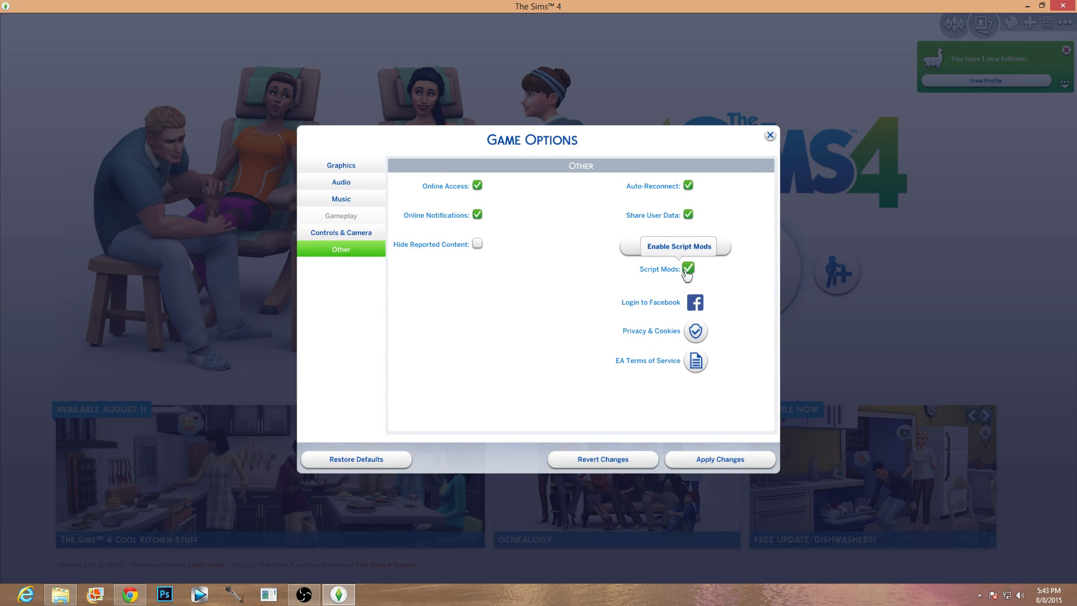
click(688, 268)
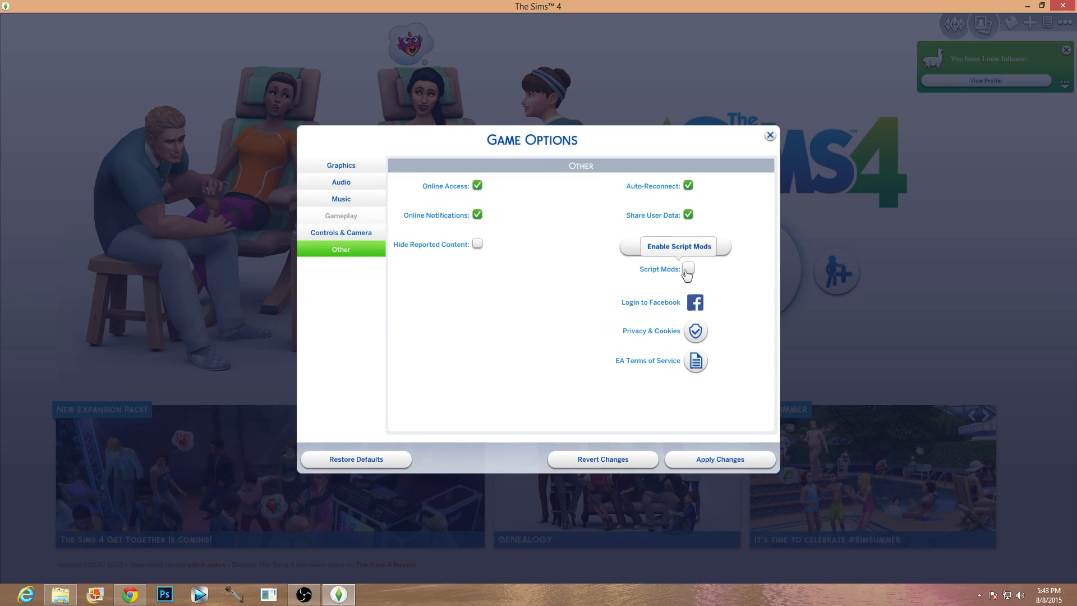
click(687, 269)
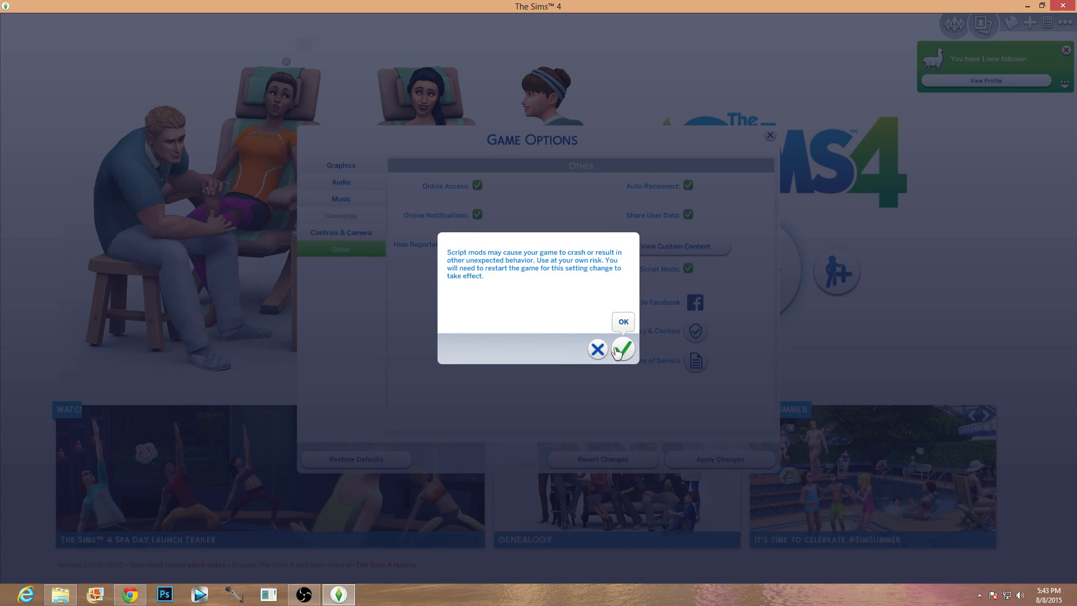
mouse_move(496, 308)
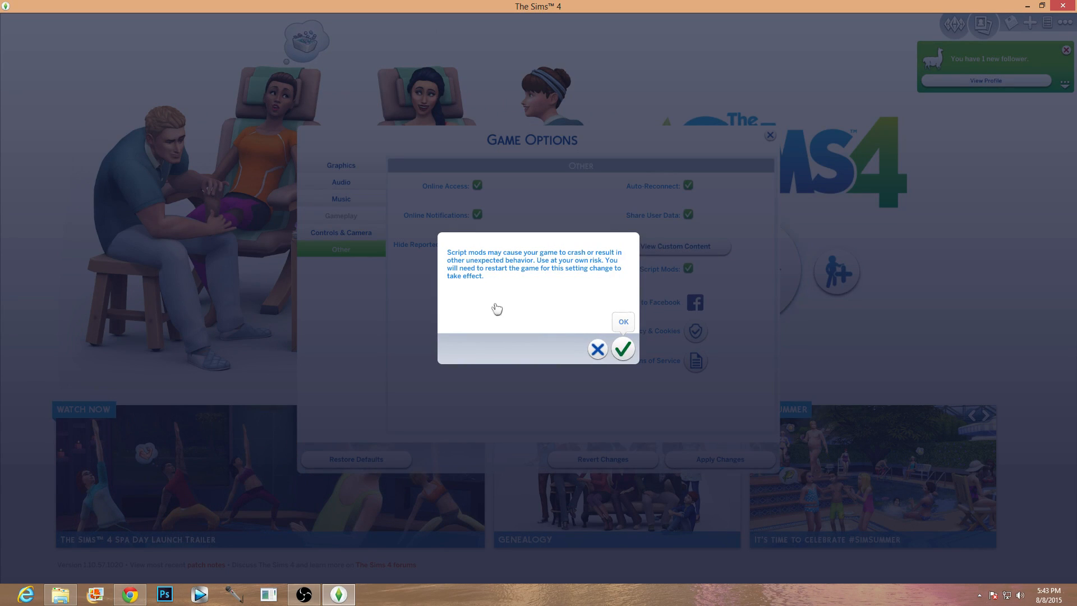
click(622, 321)
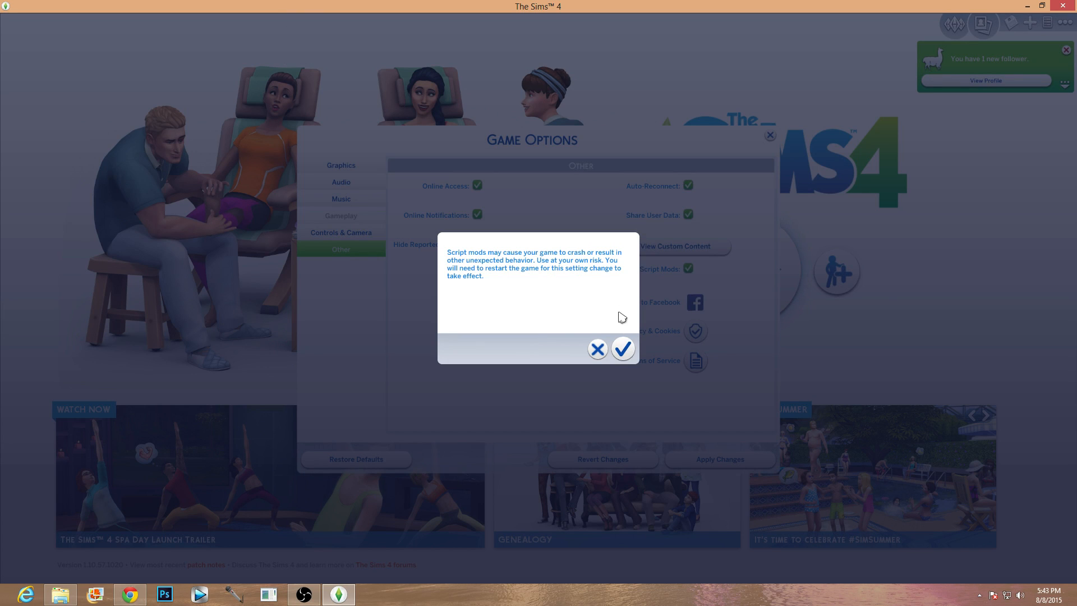
mouse_move(628, 306)
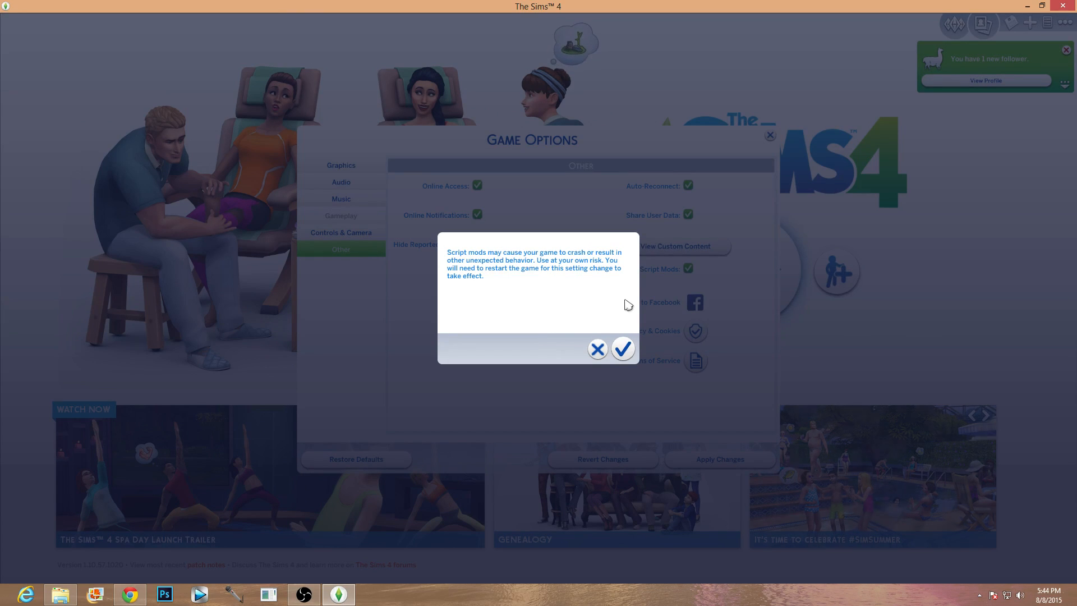
mouse_move(651, 354)
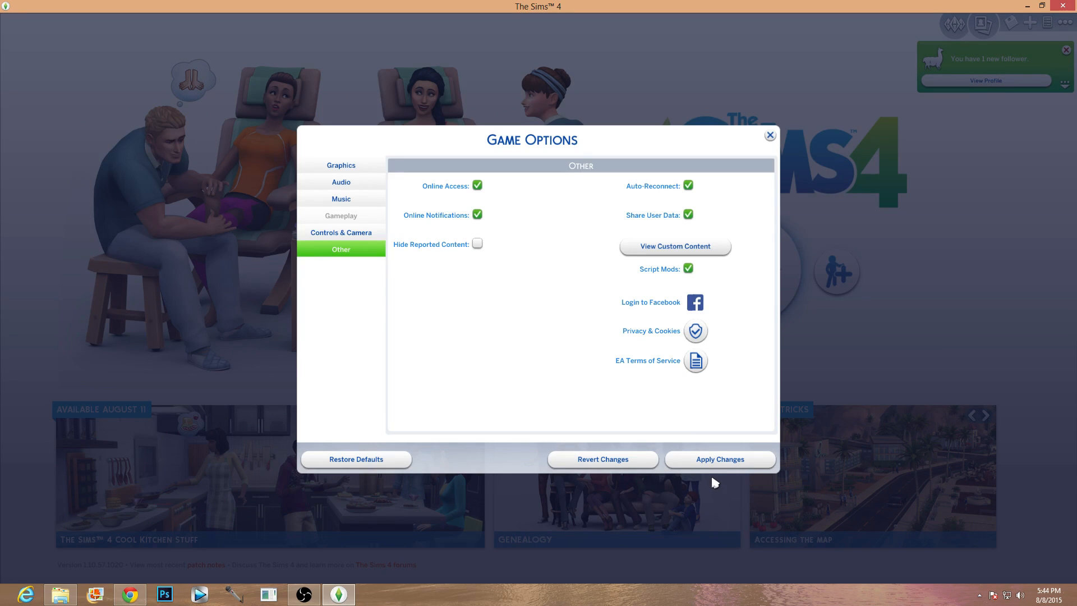
mouse_move(742, 236)
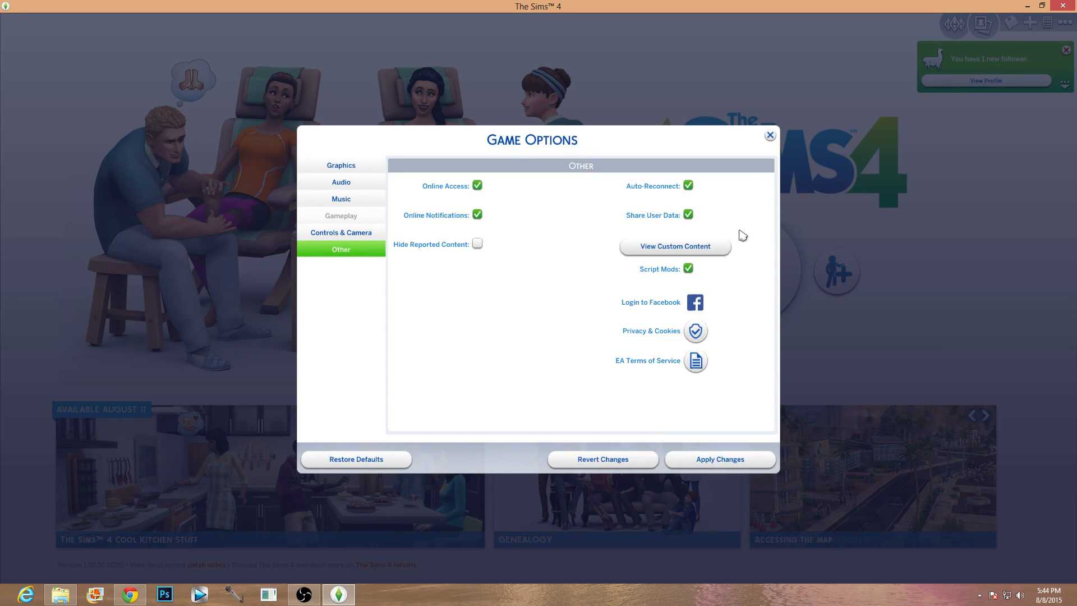
click(770, 135)
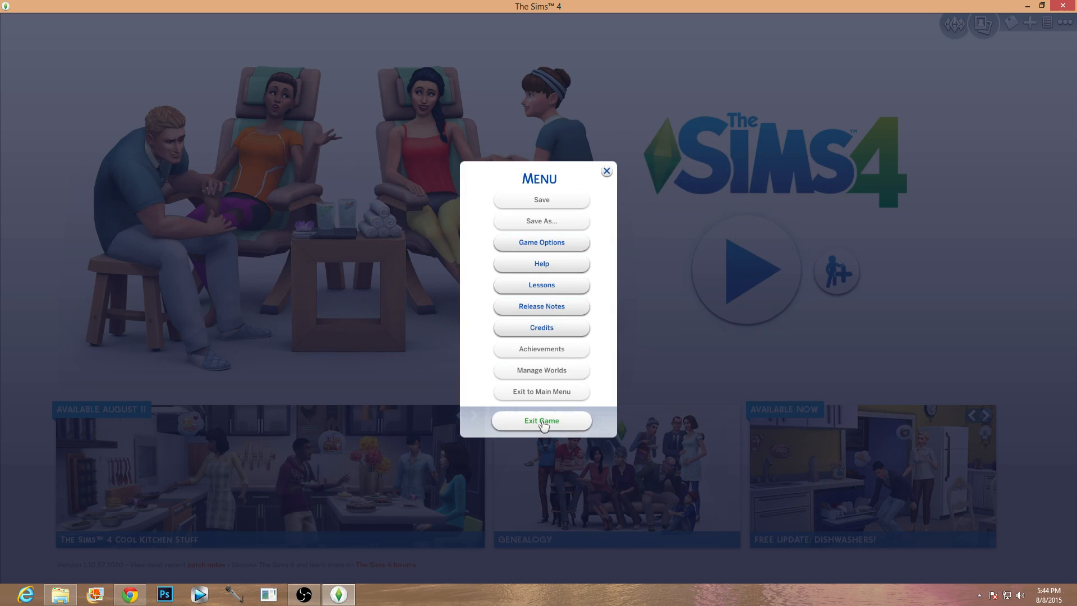
click(541, 420)
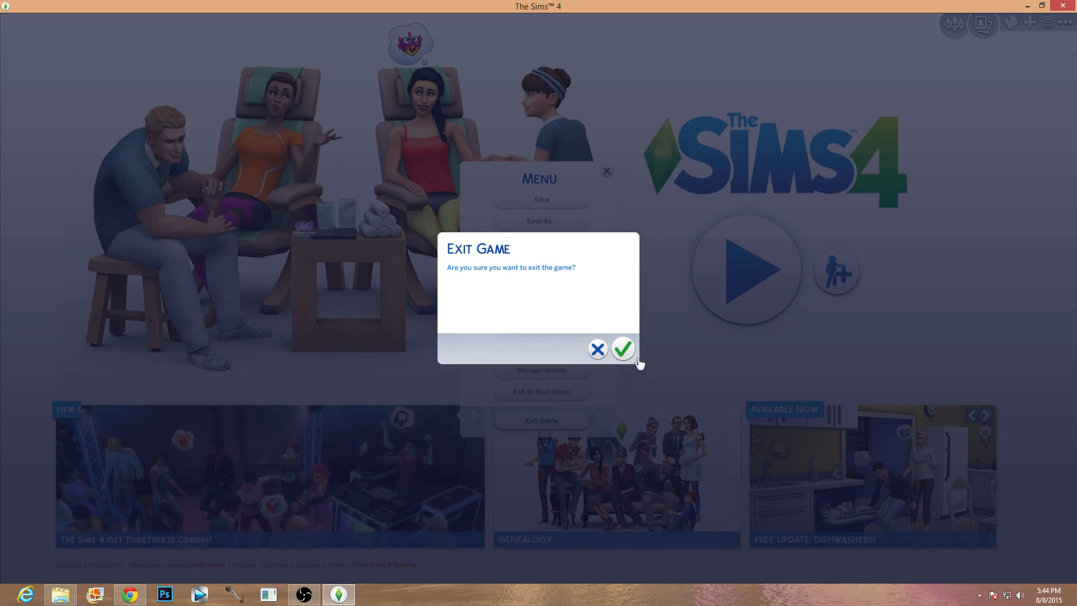
click(622, 348)
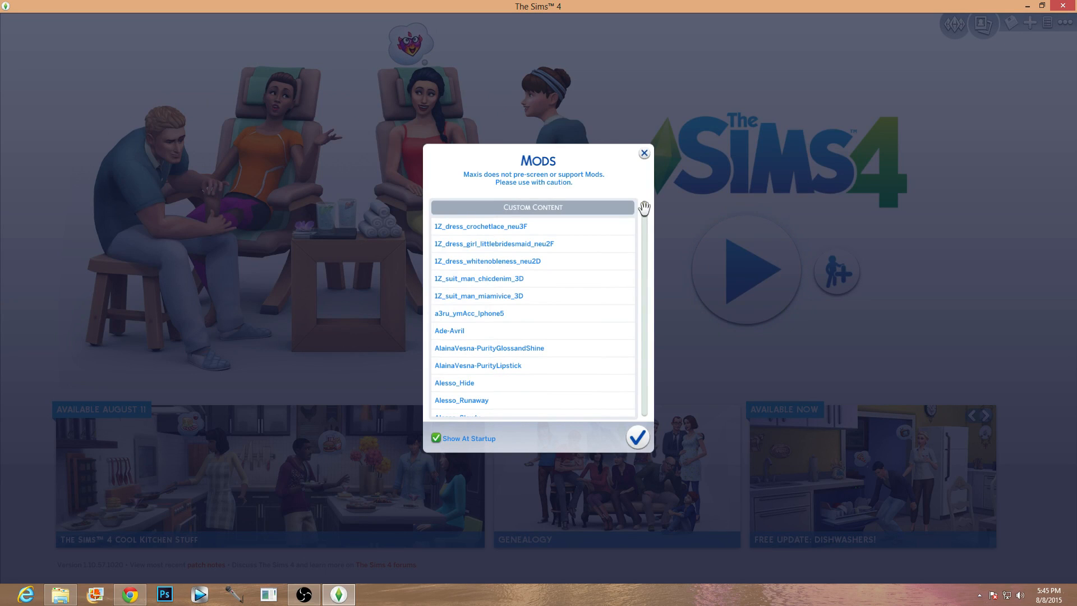
- Close the Mods notice and start loading the My Saved Game 1 (Auto) save
scroll(down, 3)
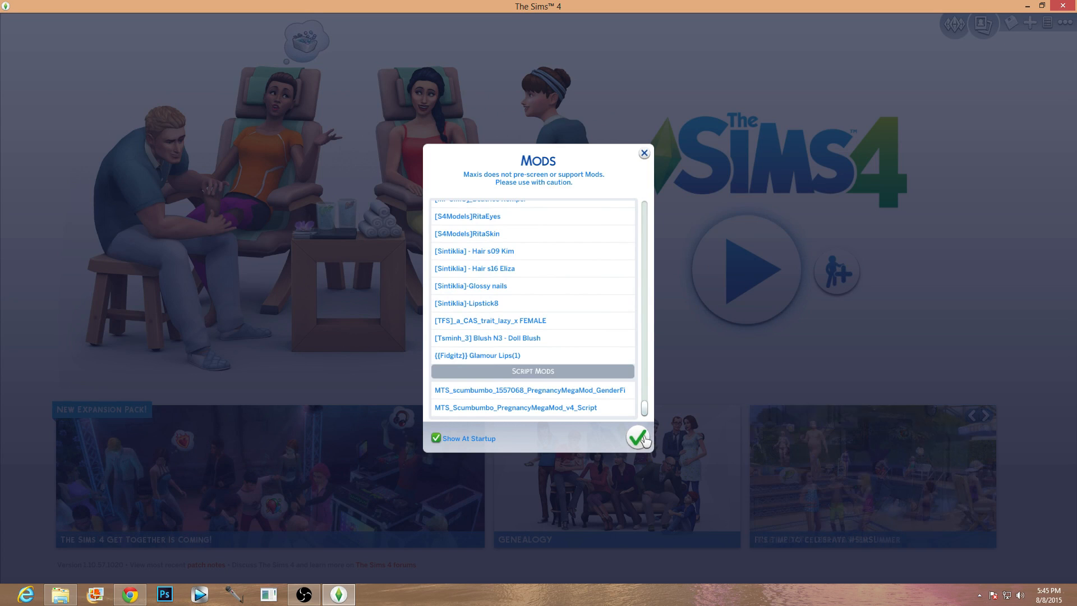
mouse_move(639, 437)
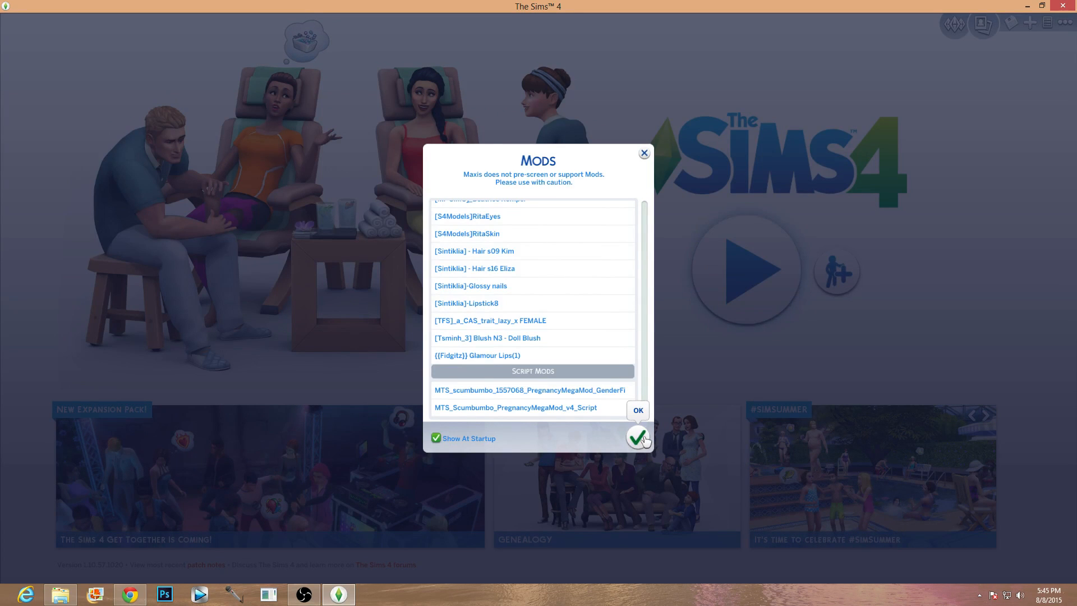
click(637, 410)
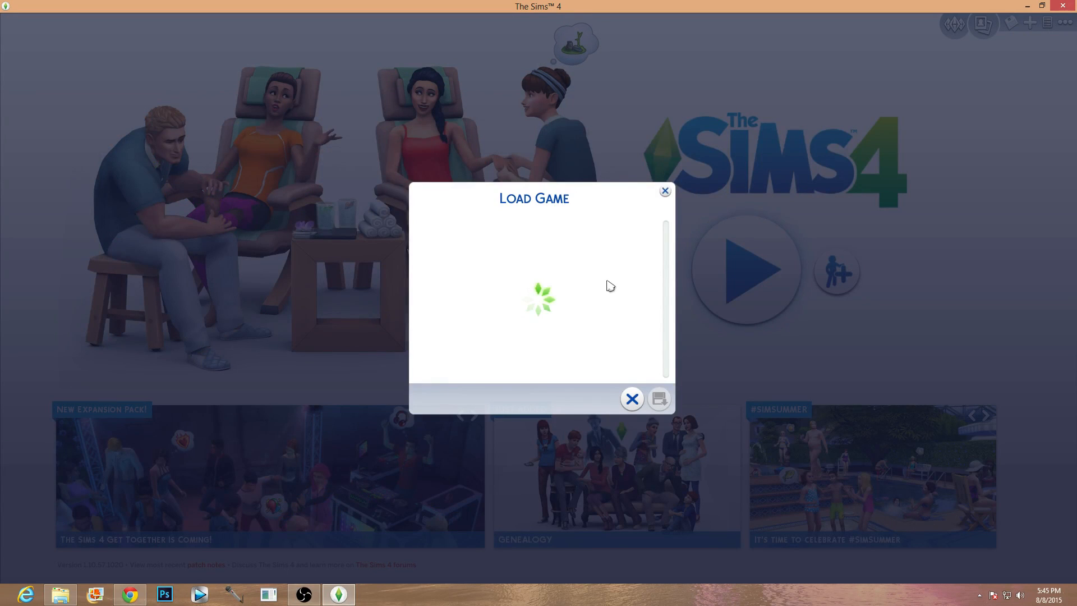
mouse_move(514, 250)
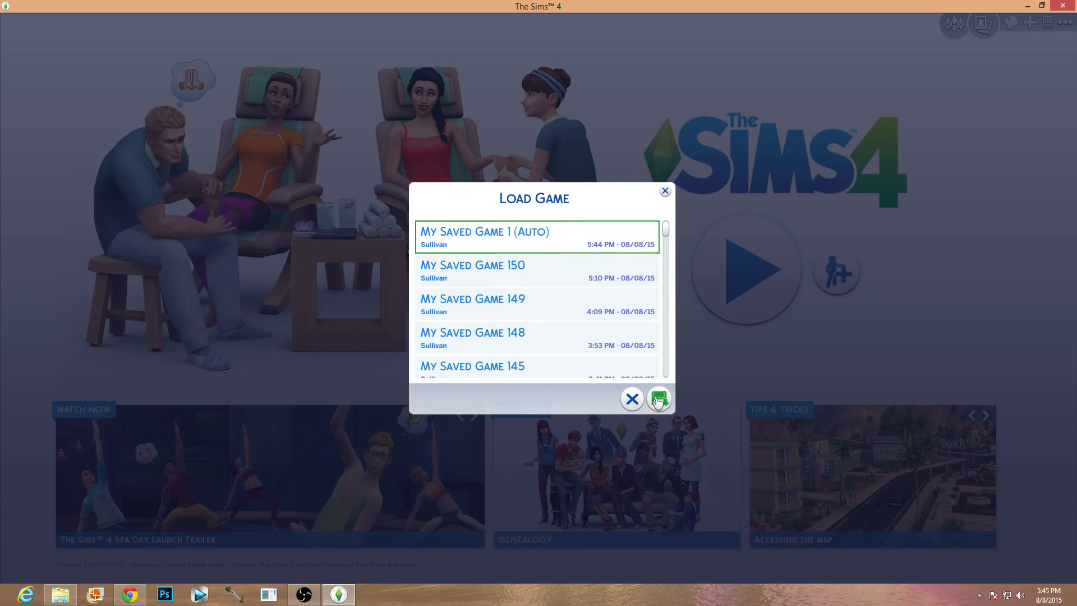
click(658, 398)
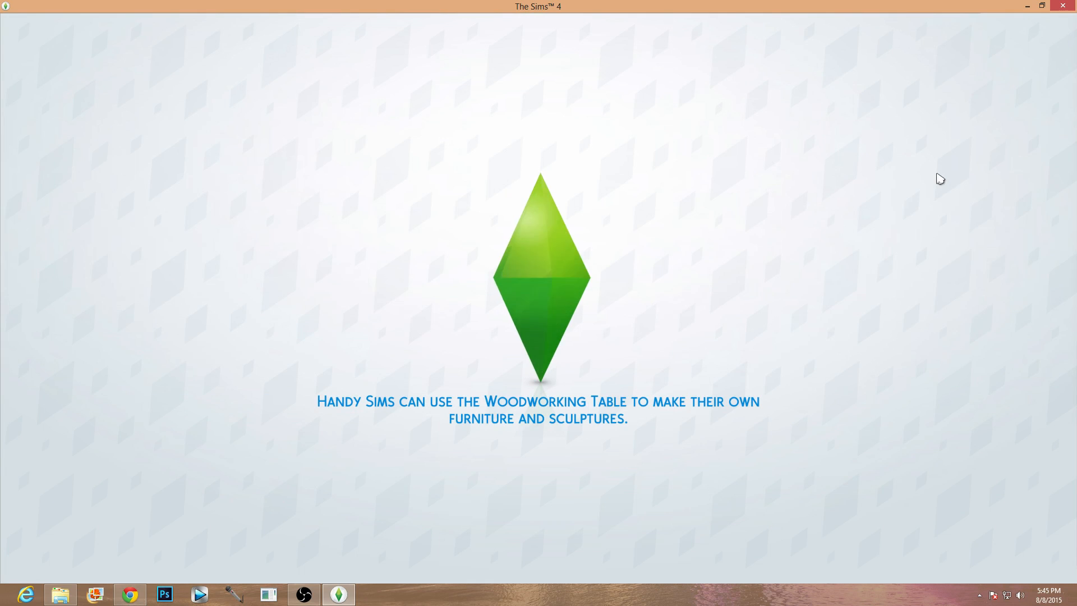
mouse_move(882, 240)
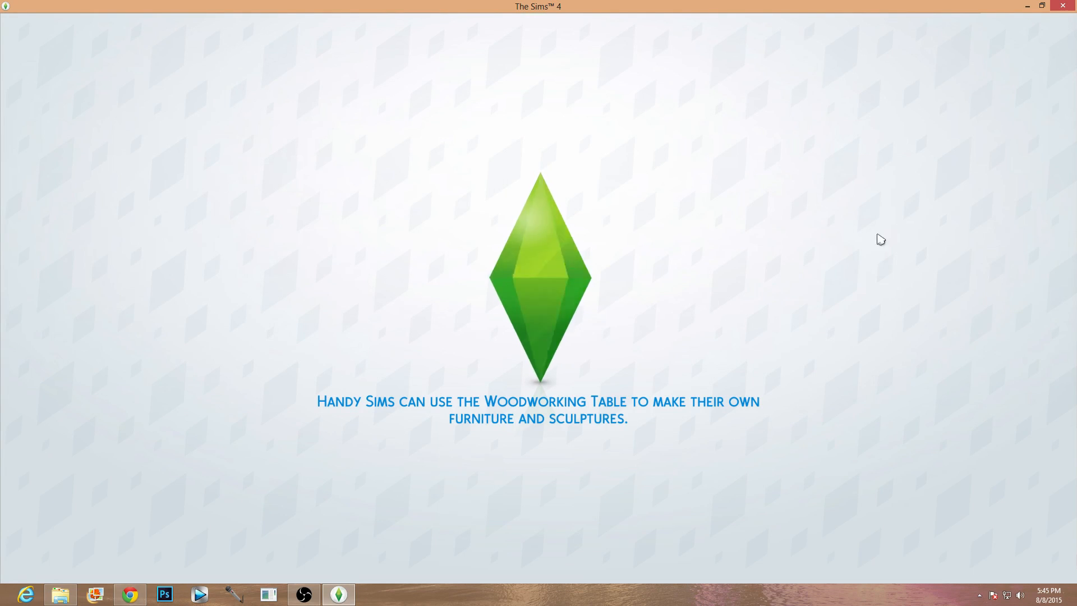
mouse_move(336, 400)
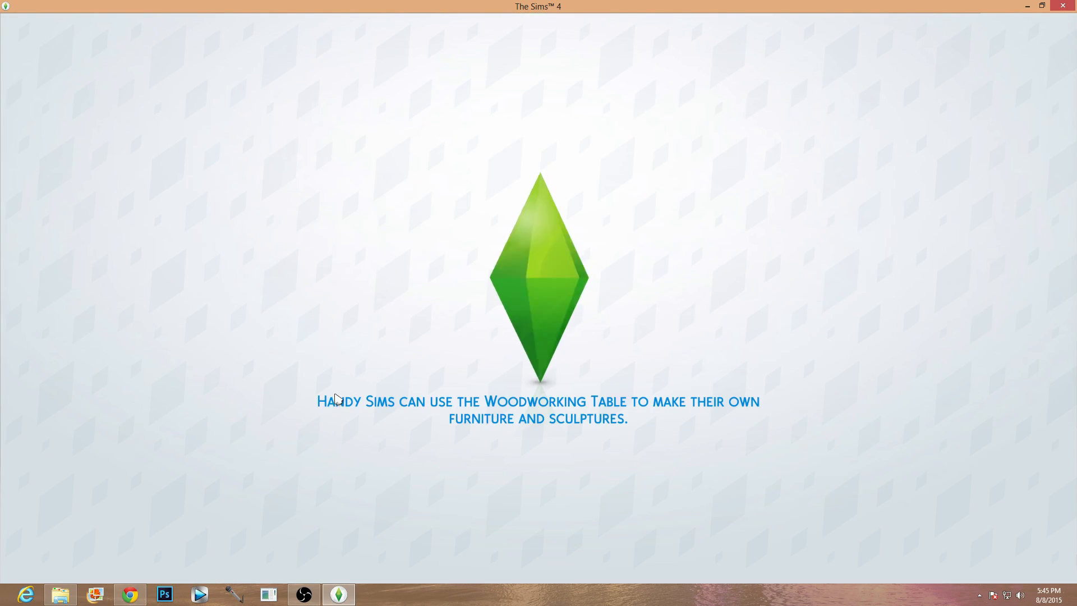